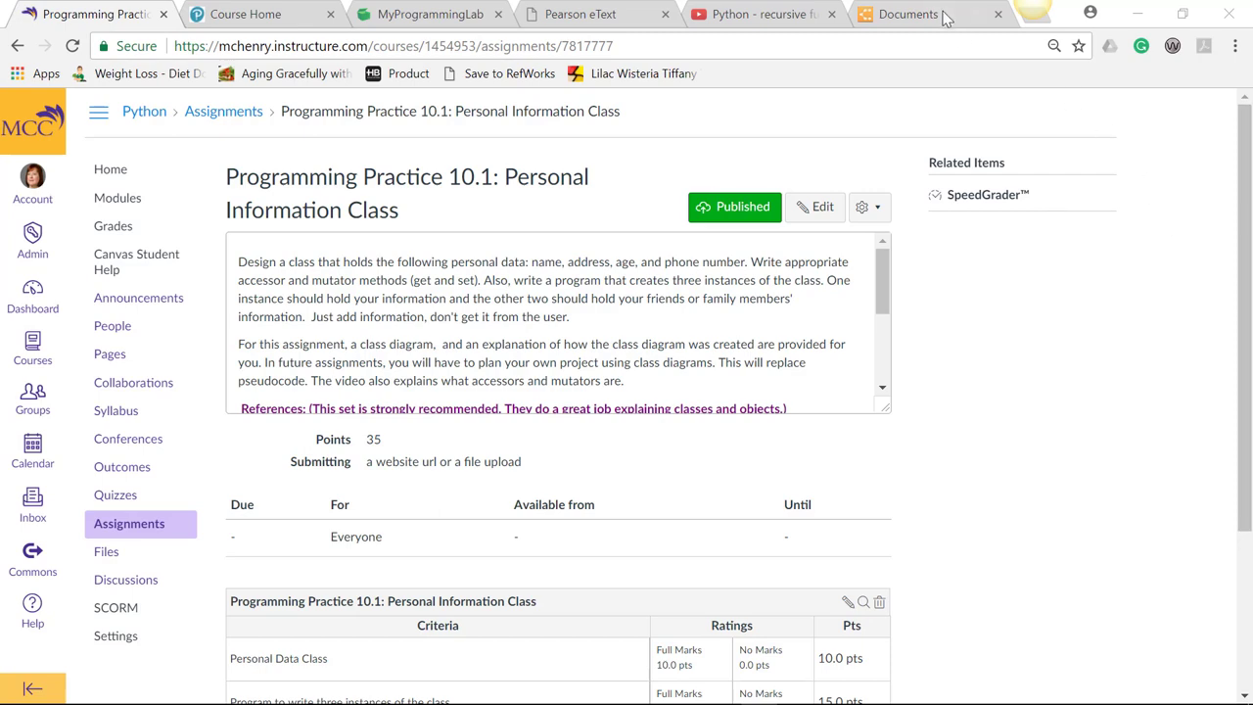
Switch back to the blank diagram tab and bring up the File menu
click(908, 14)
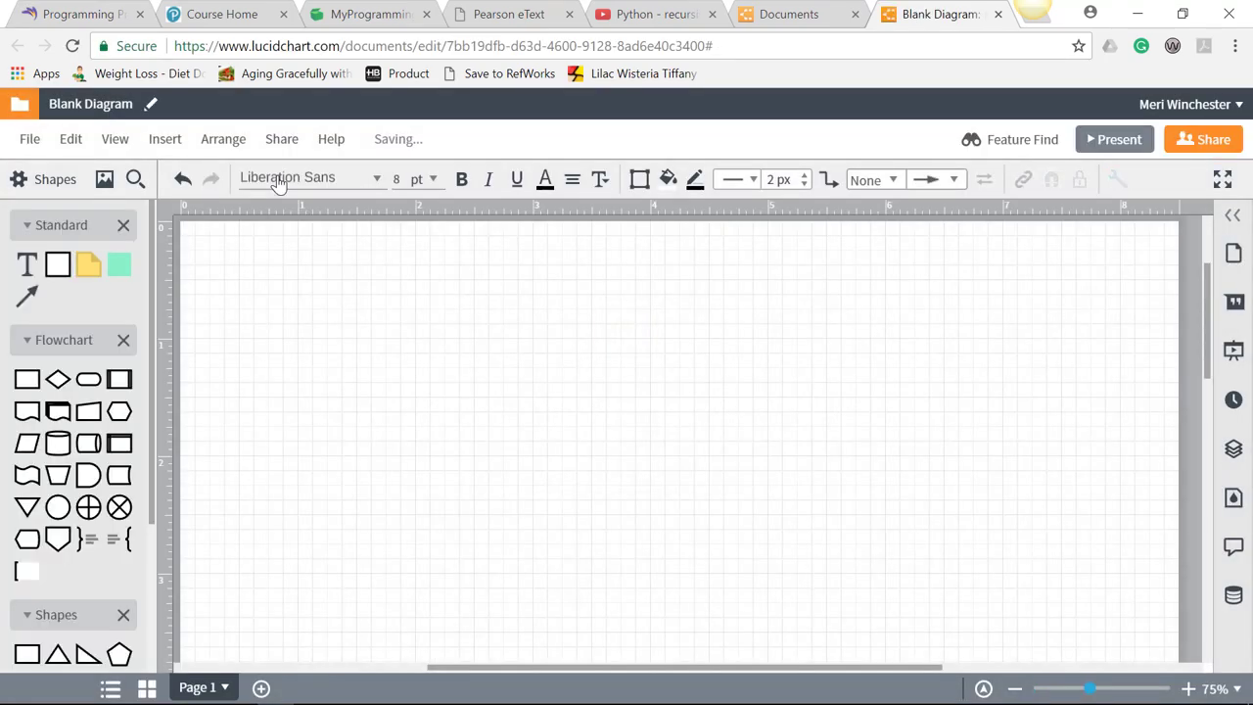
mouse_move(32, 165)
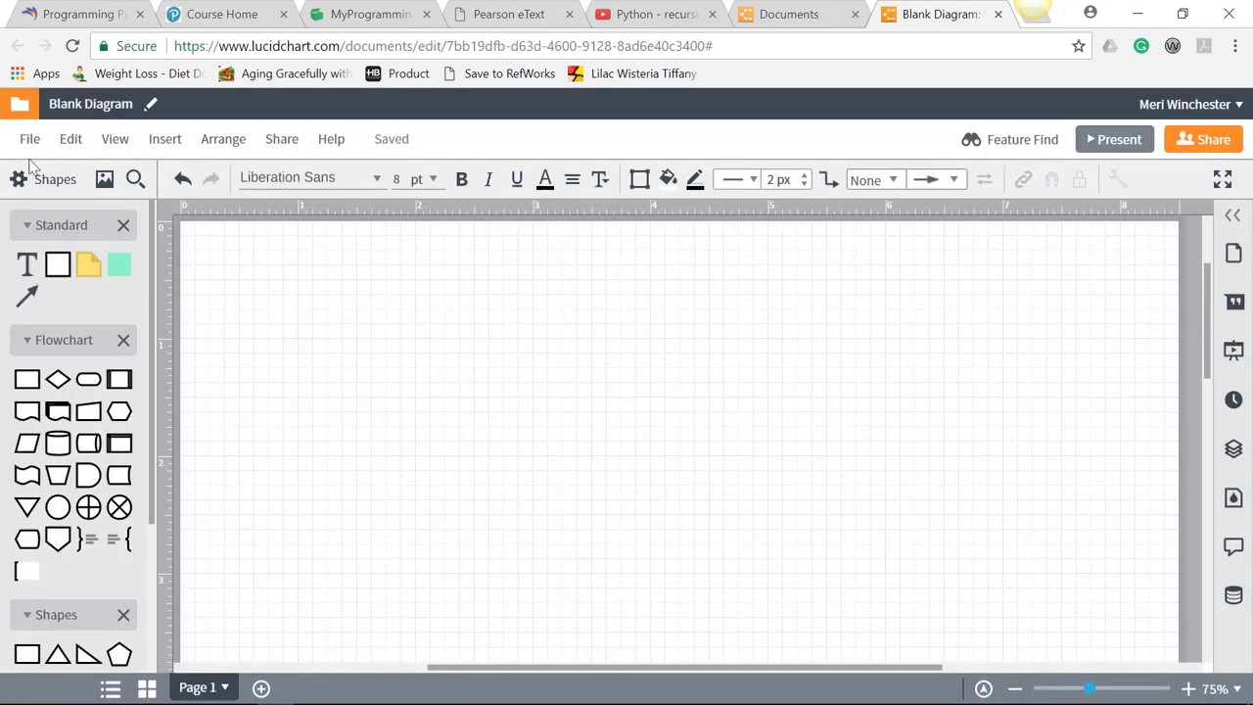
click(30, 138)
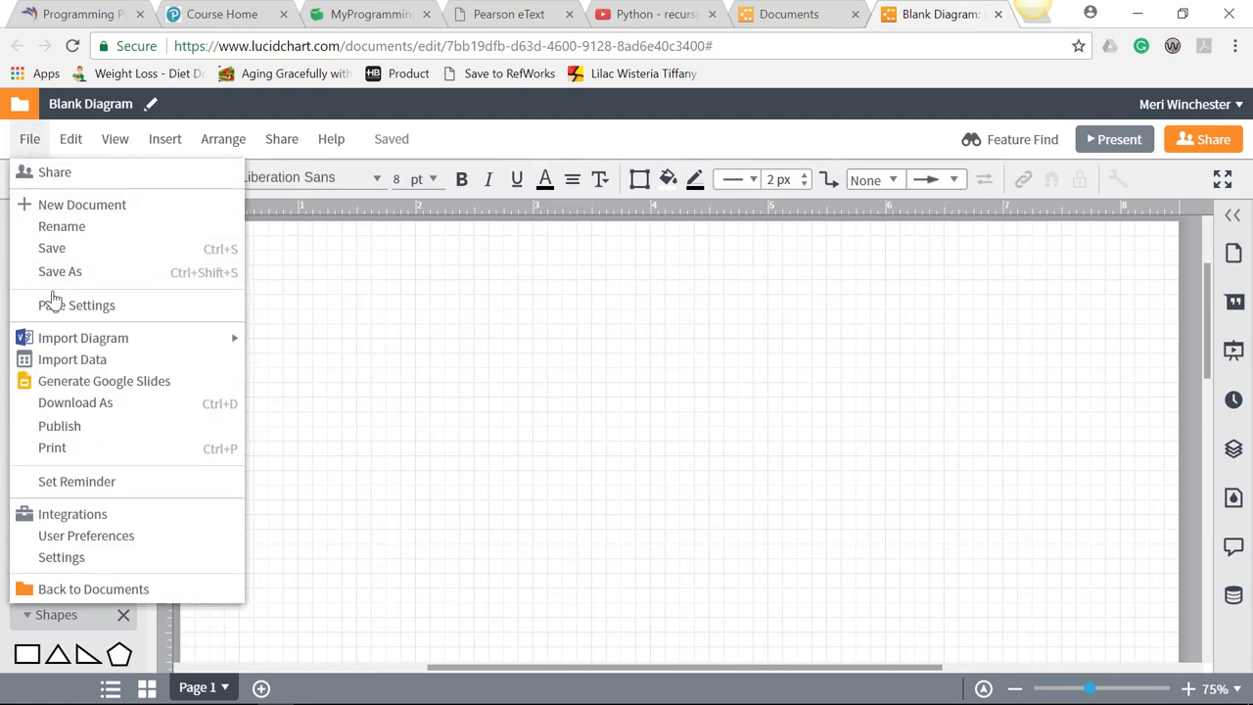
mouse_move(137, 364)
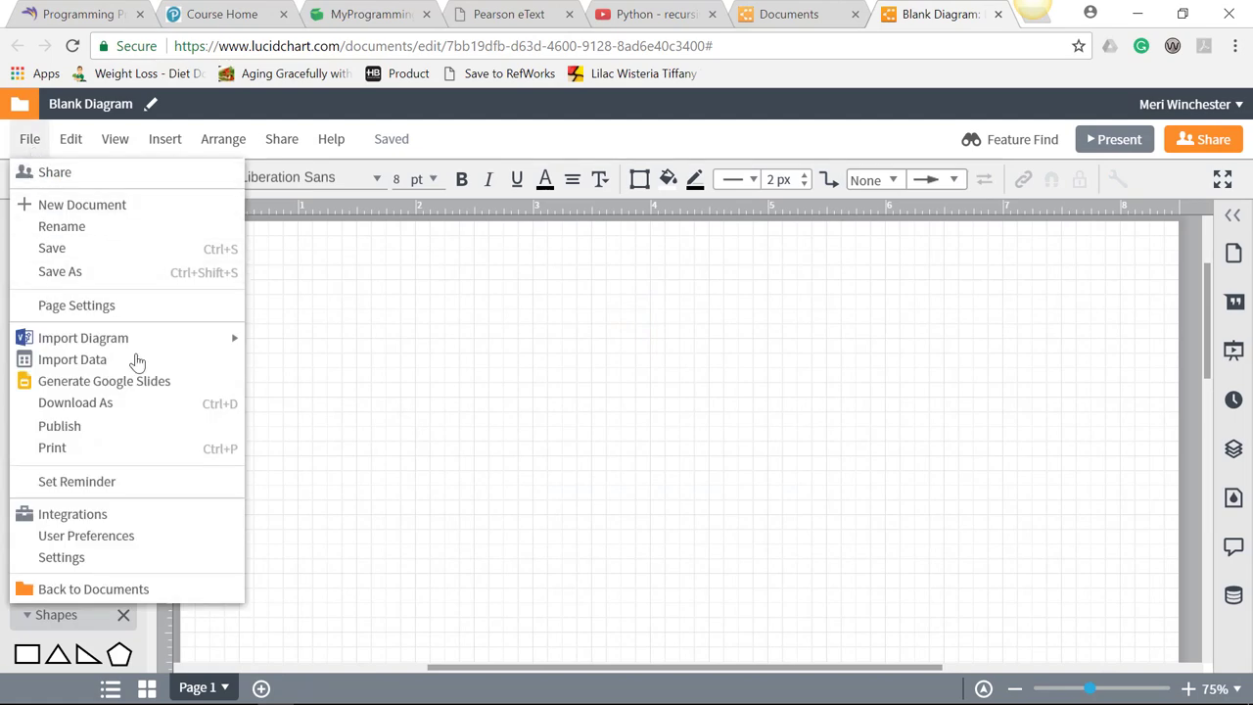
click(30, 138)
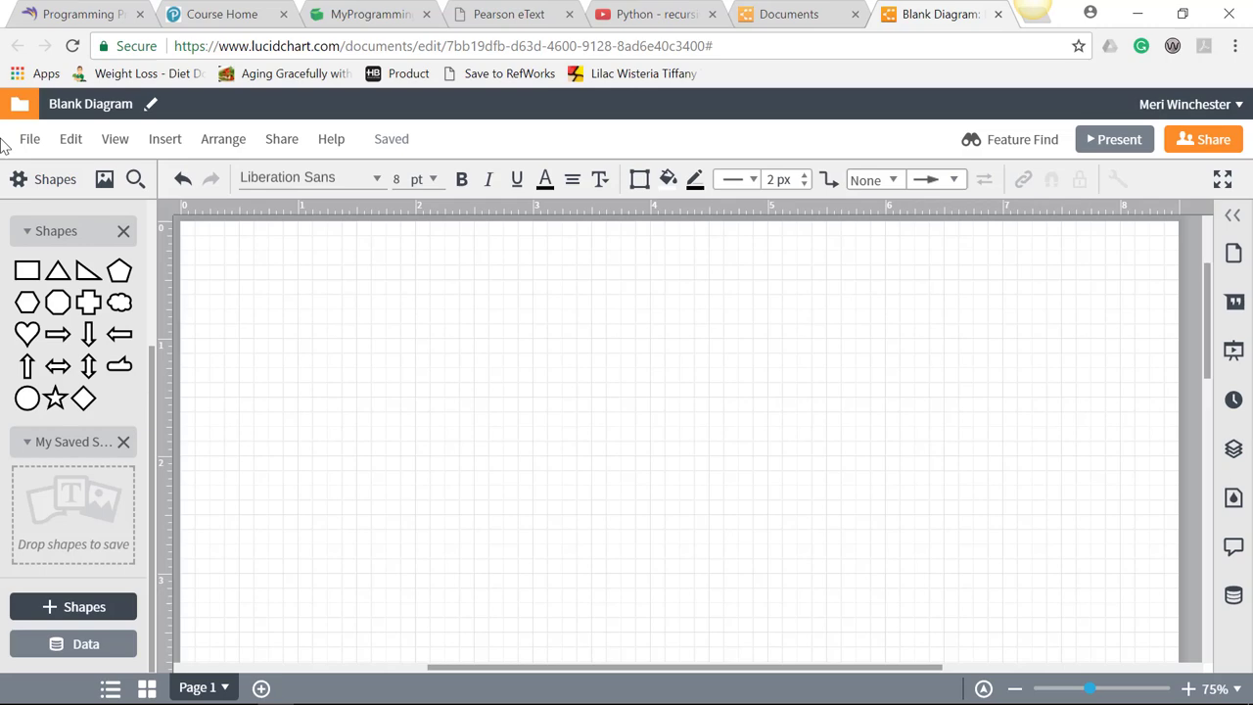
click(30, 138)
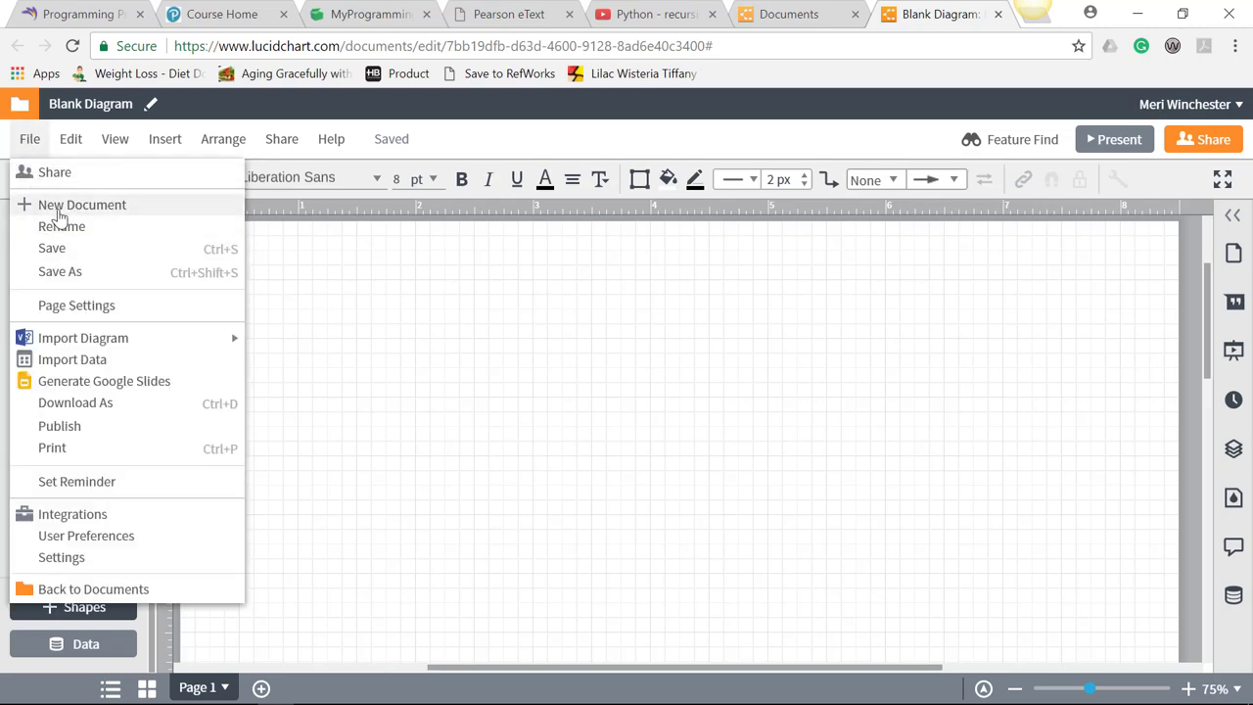
Create a new document from the Blank UML template under the UML category
click(83, 204)
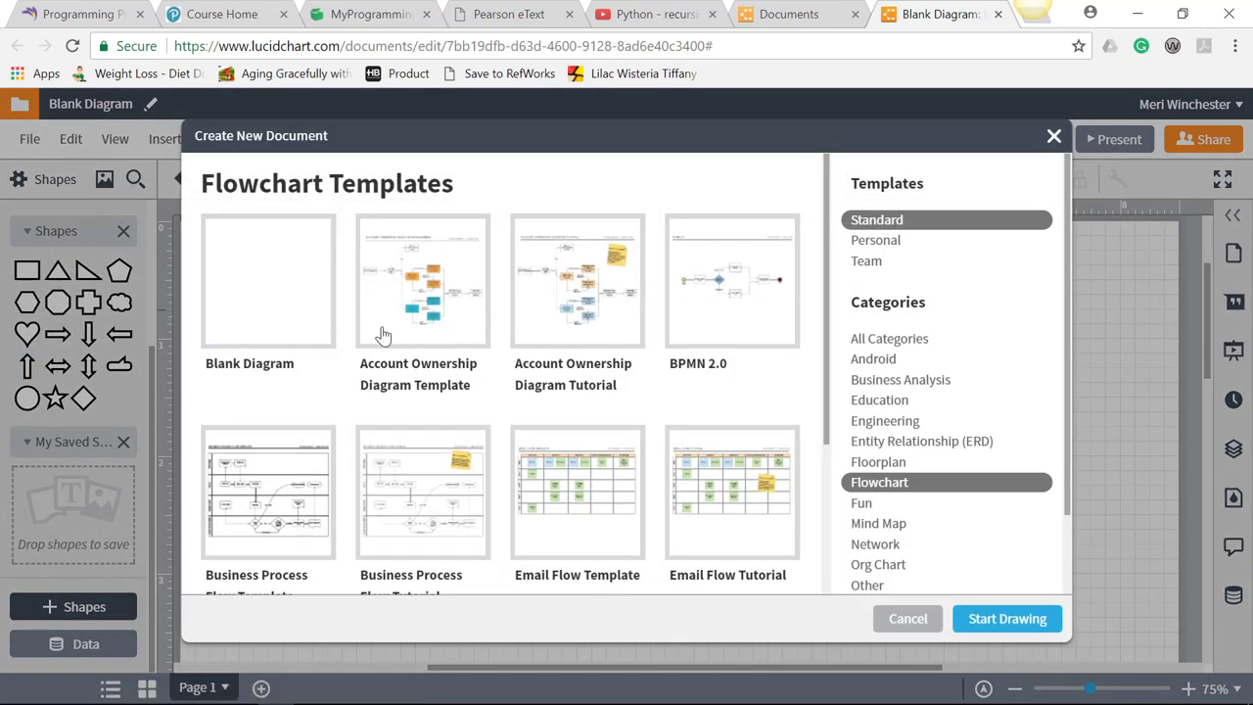
scroll(down, 3)
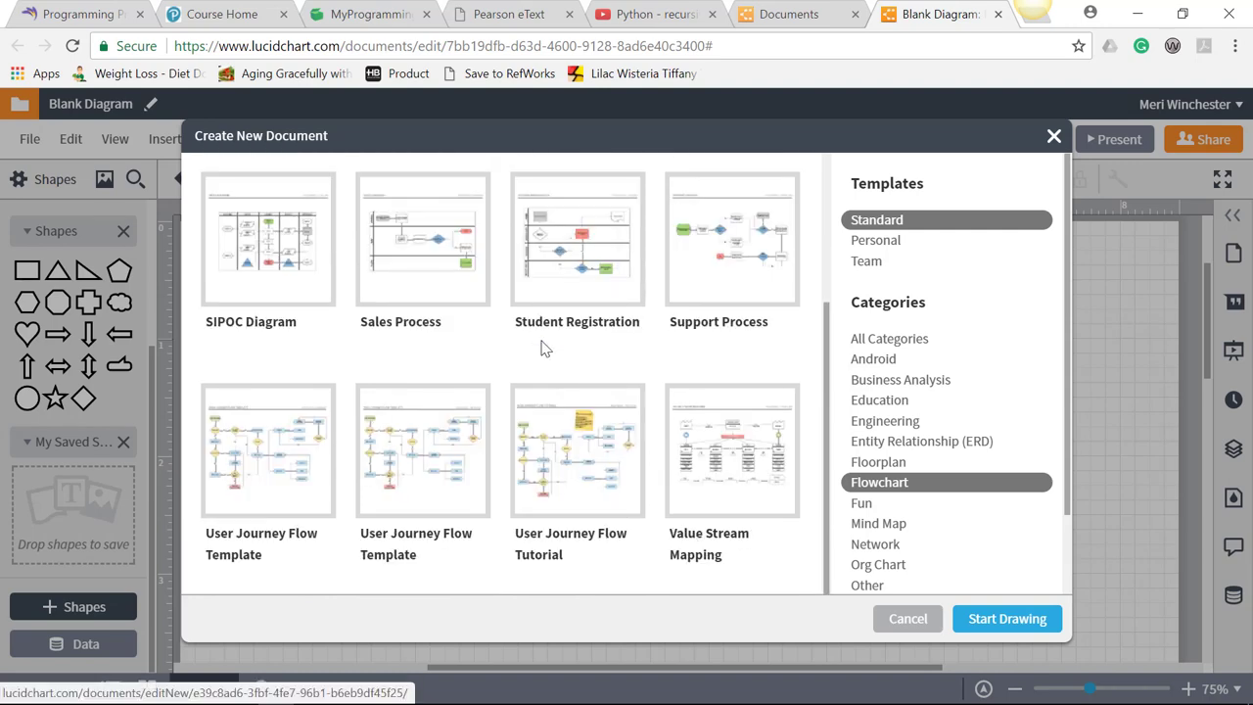
mouse_move(879, 399)
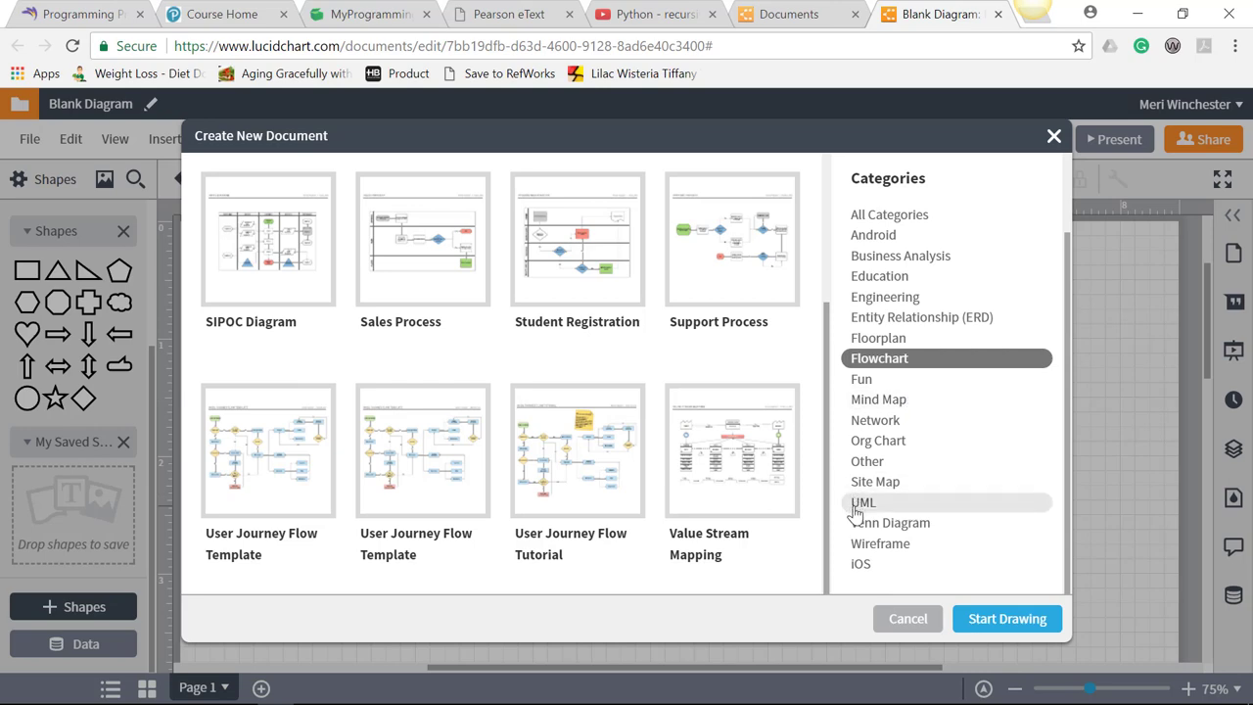
click(863, 502)
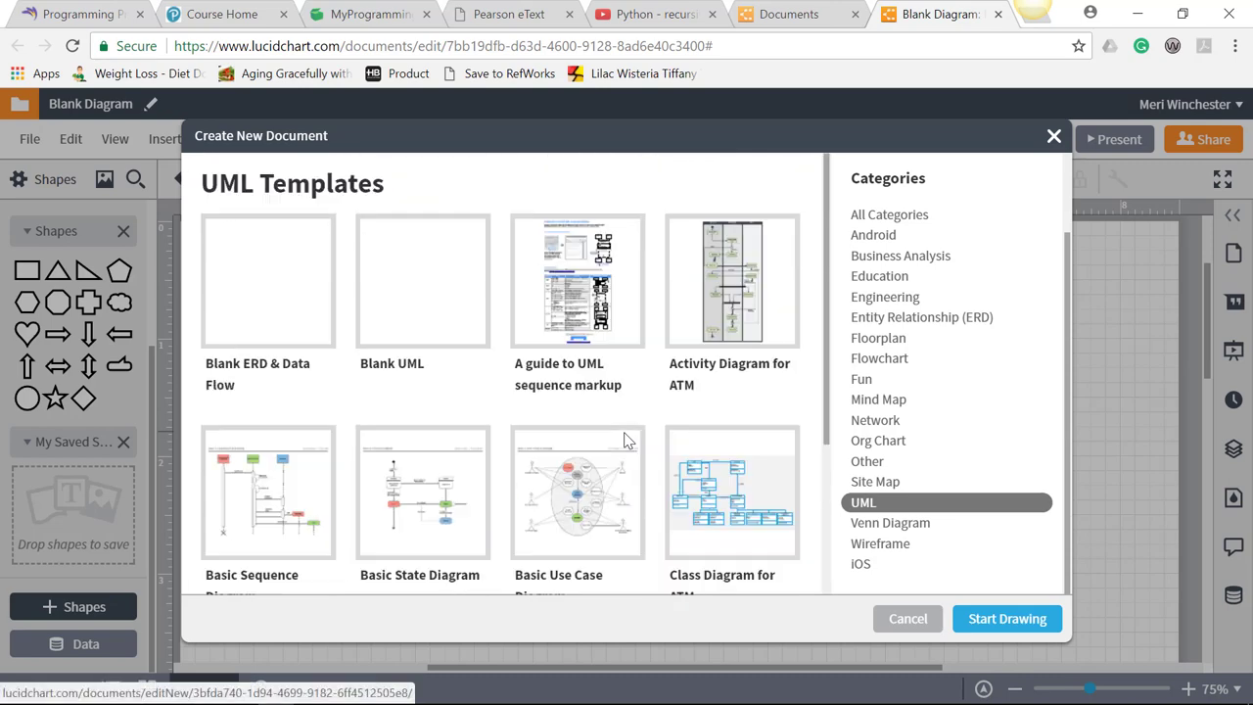
click(422, 281)
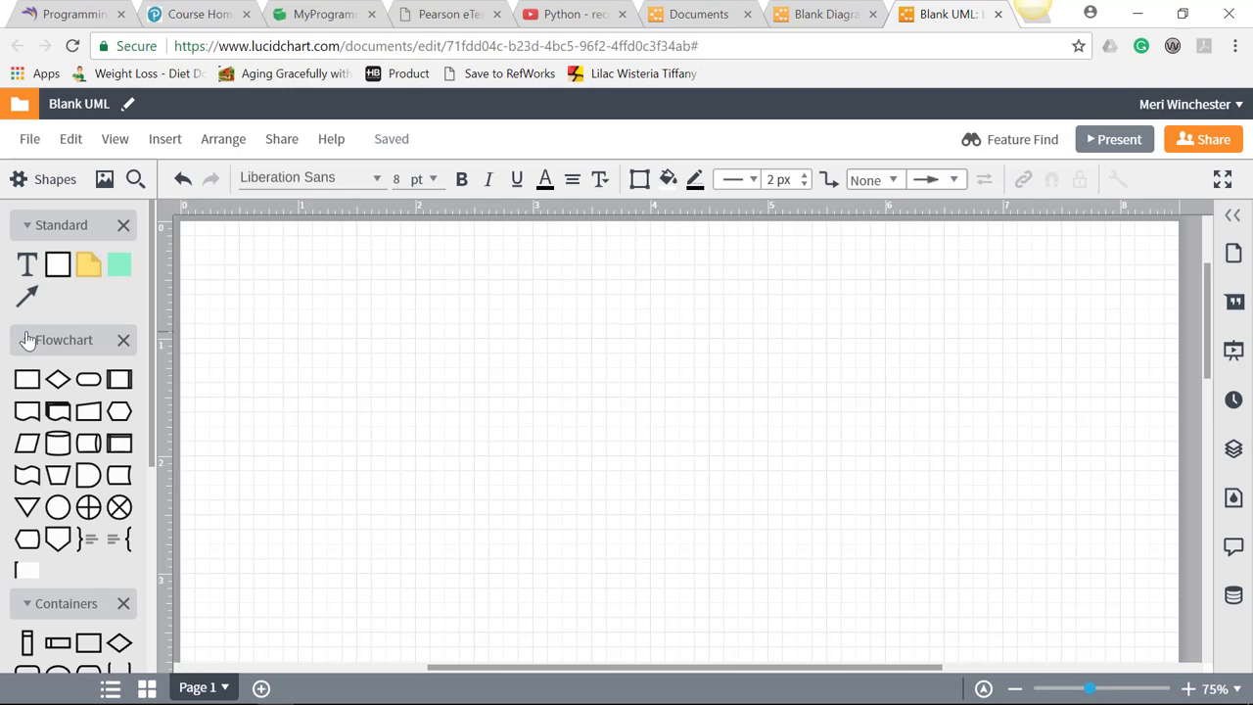
Scroll the shape library to UML Class and recheck the assignment before returning
scroll(down, 3)
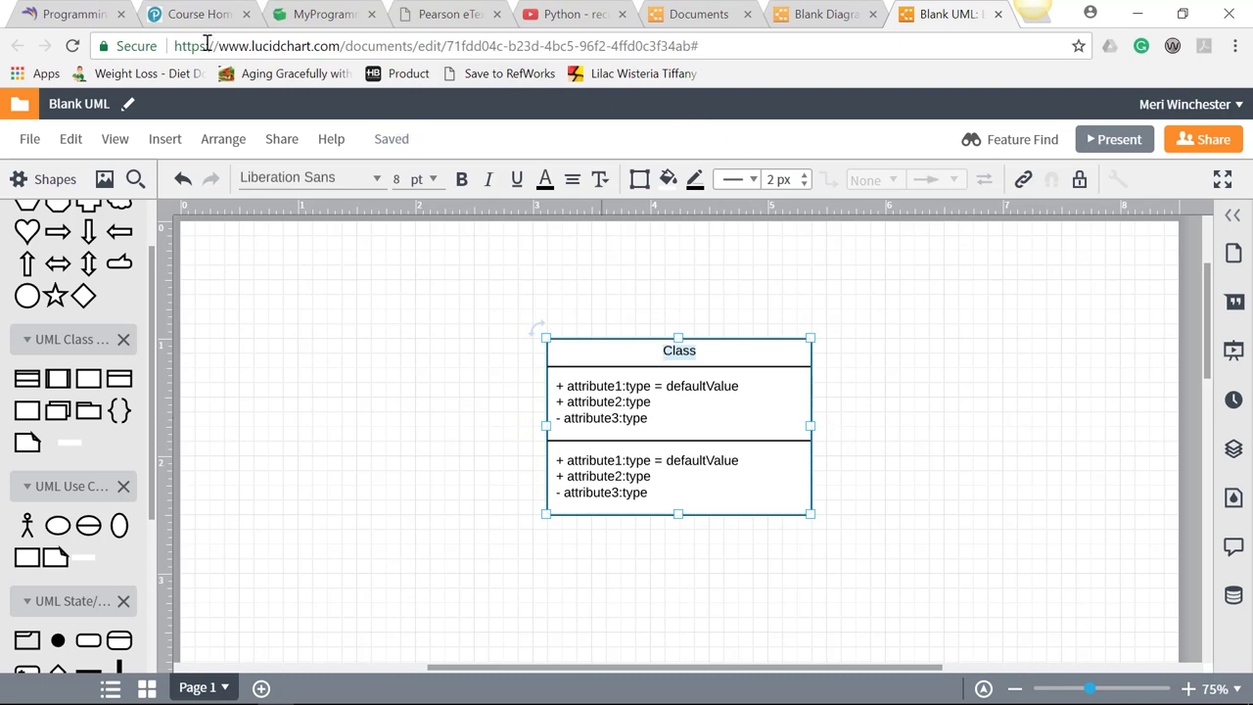
click(73, 12)
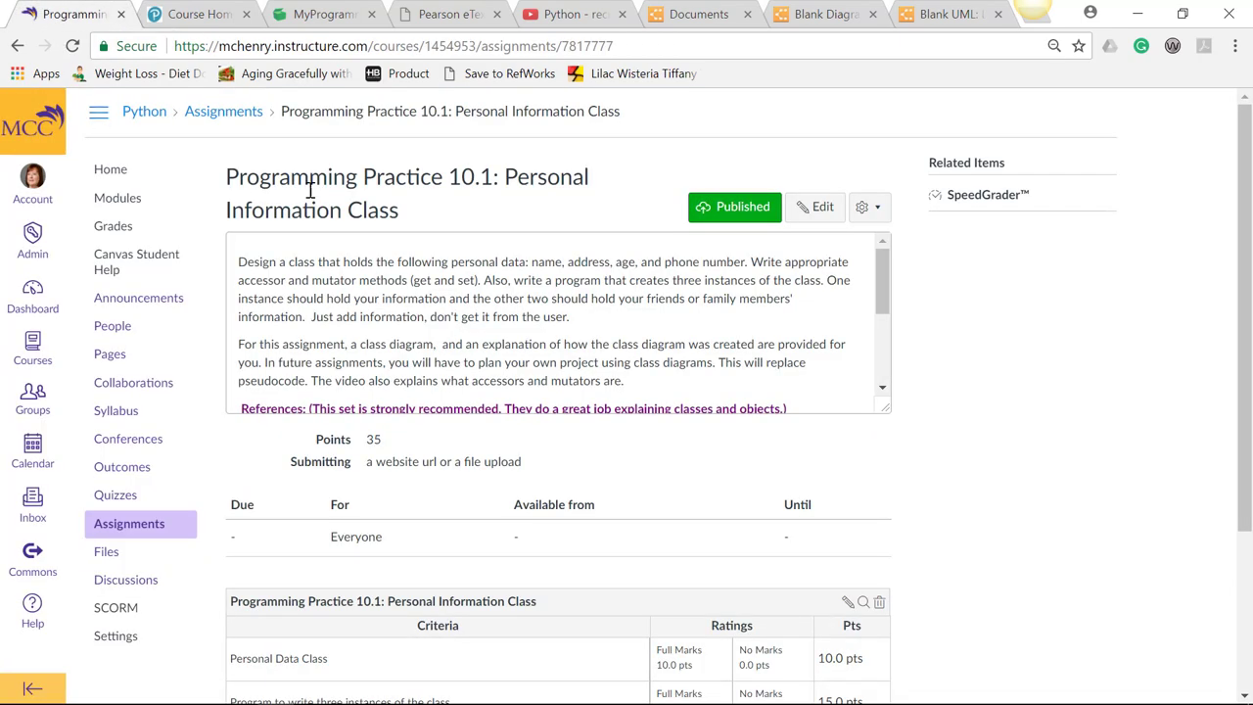
mouse_move(523, 277)
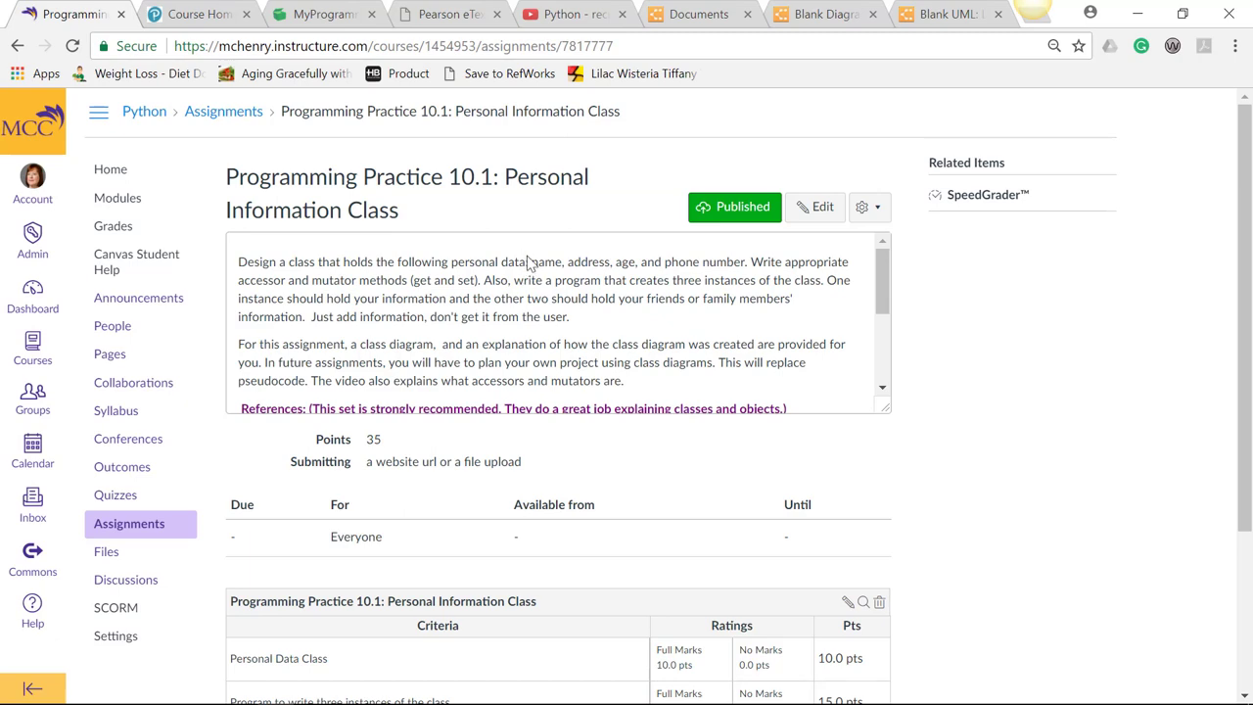
click(945, 13)
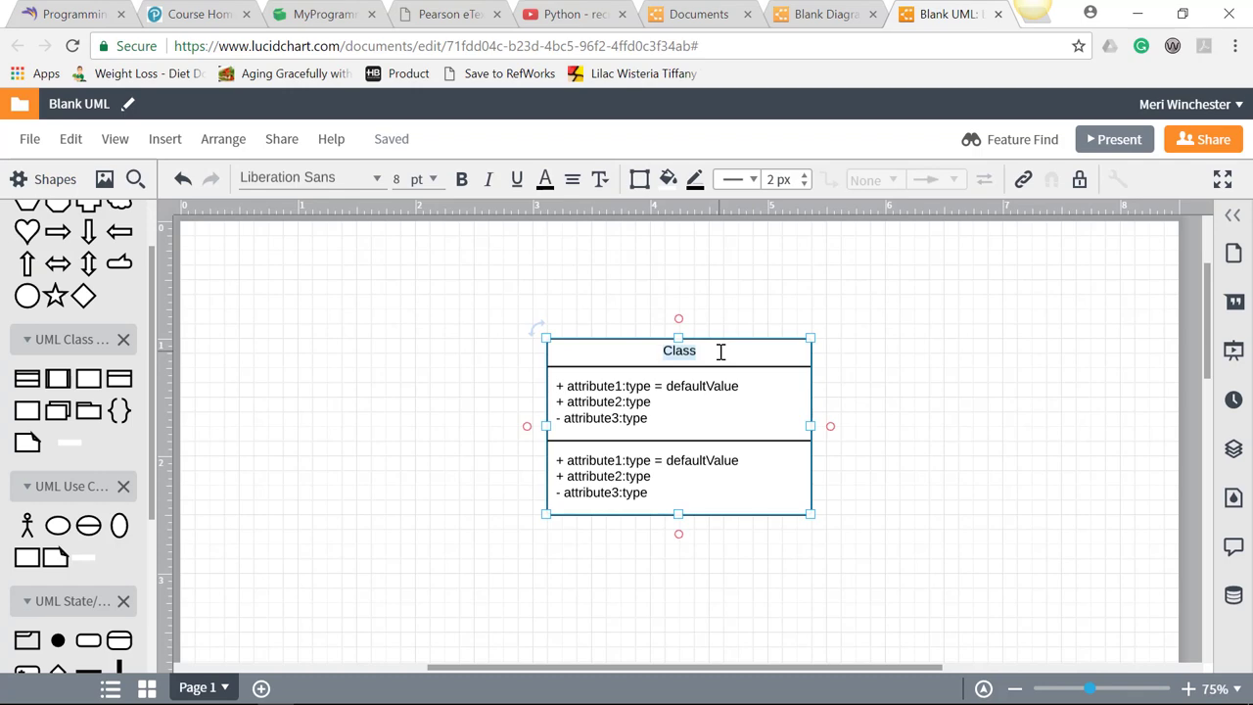
Title the class Person_data and change the first attribute to name:String
text(Perso)
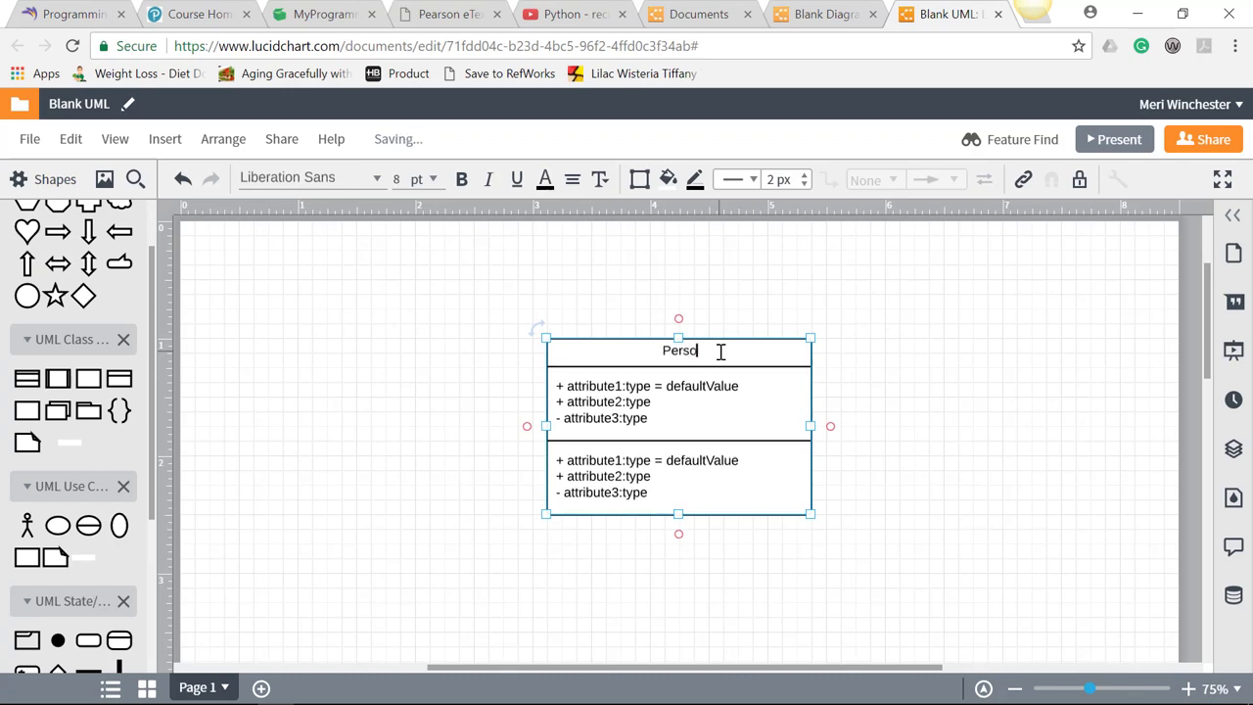
text(n_data)
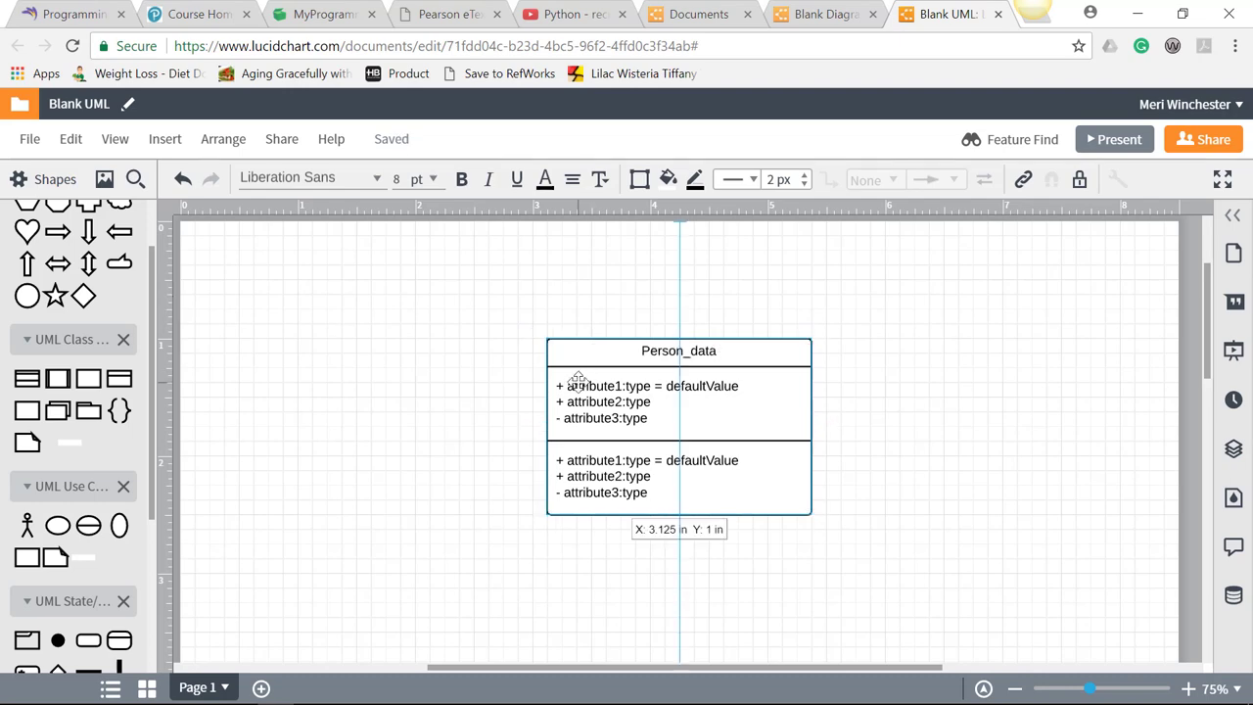
click(603, 402)
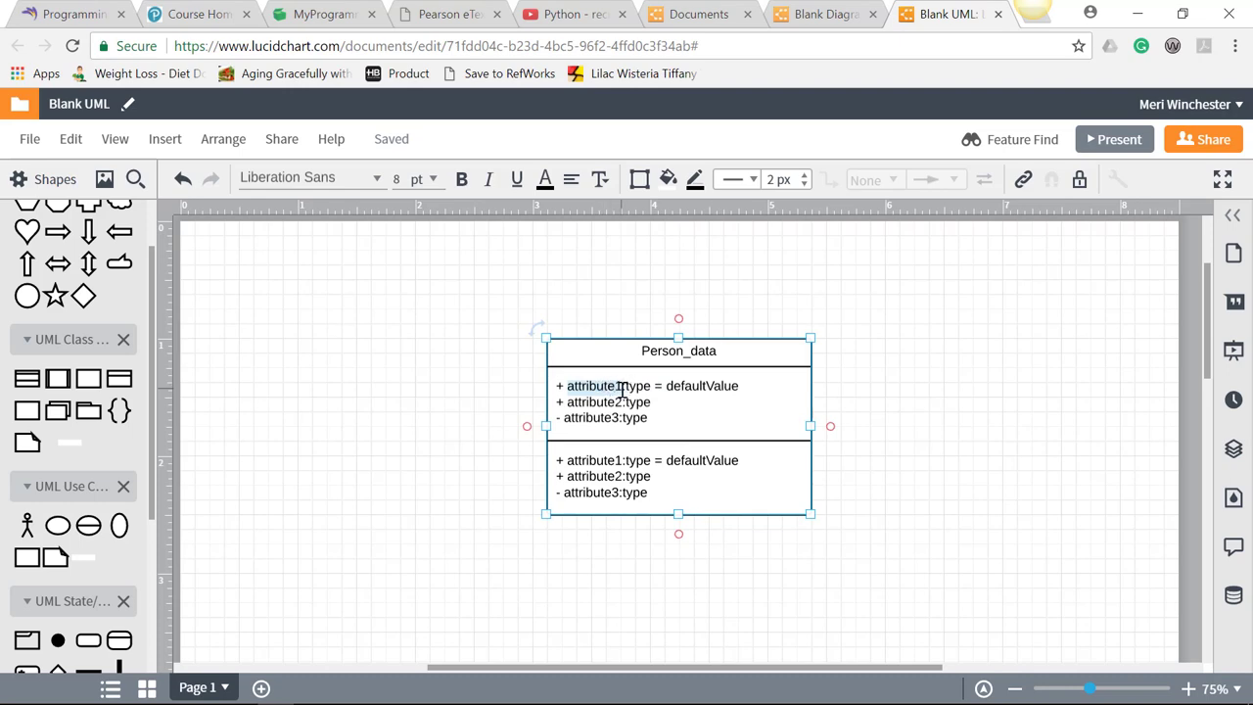
text(name:)
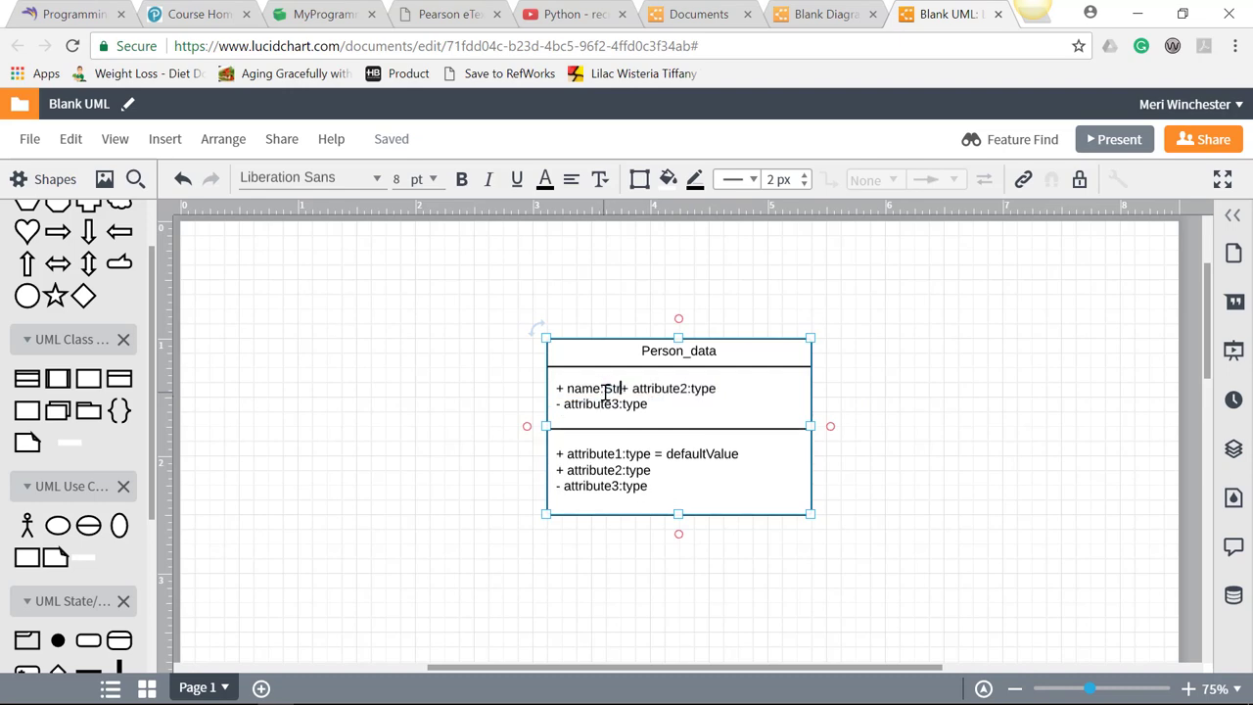
text(String)
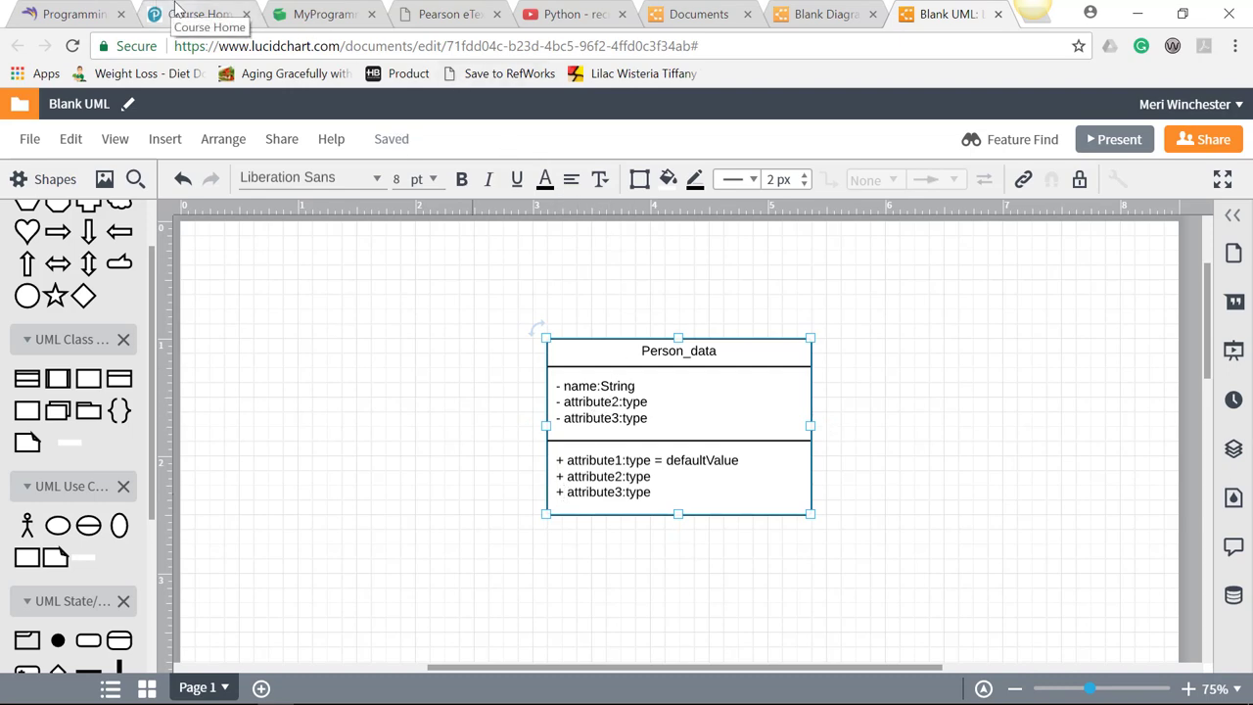
Check the assignment again, then add attributes age: int and phone: String
click(69, 14)
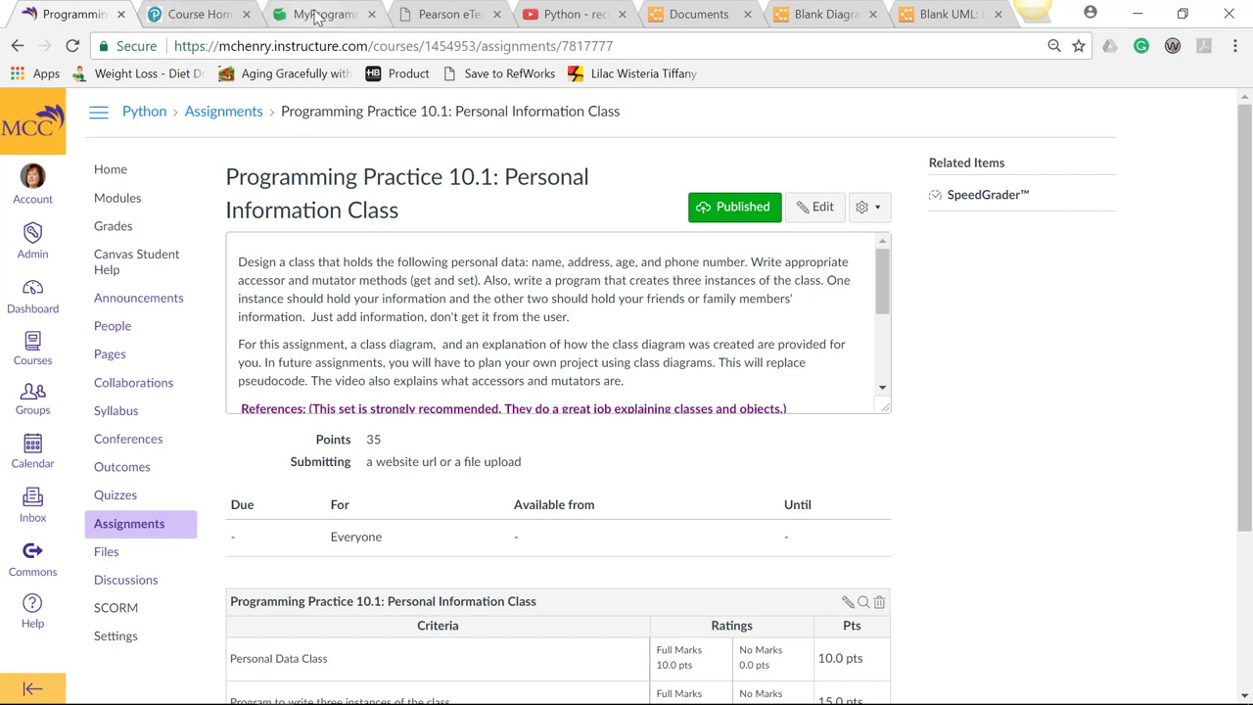
click(945, 14)
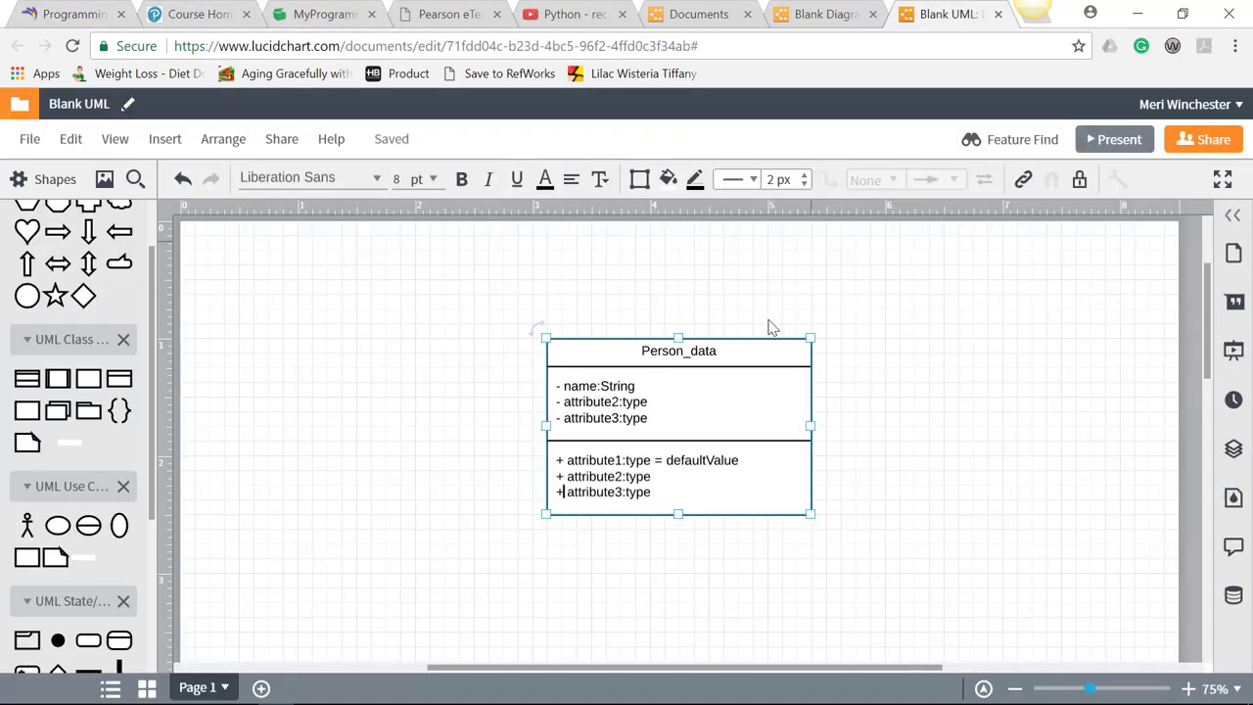
triple_click(603, 402)
text(- address: String)
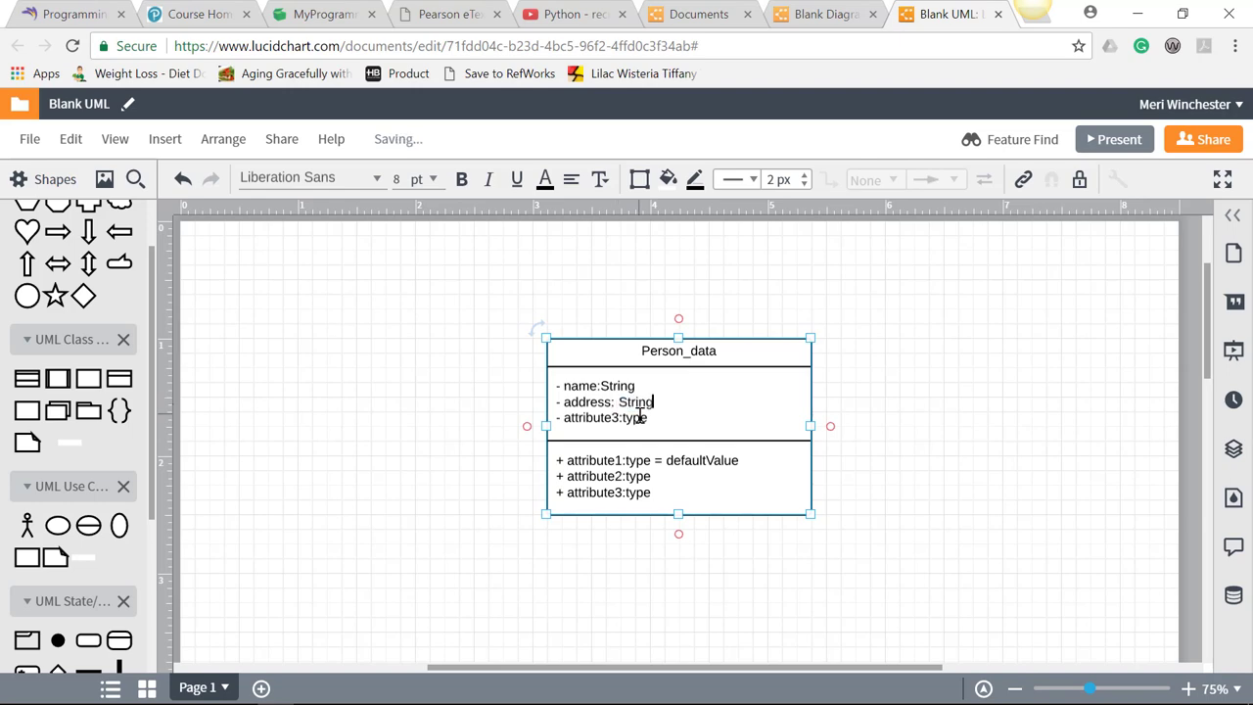
double_click(604, 417)
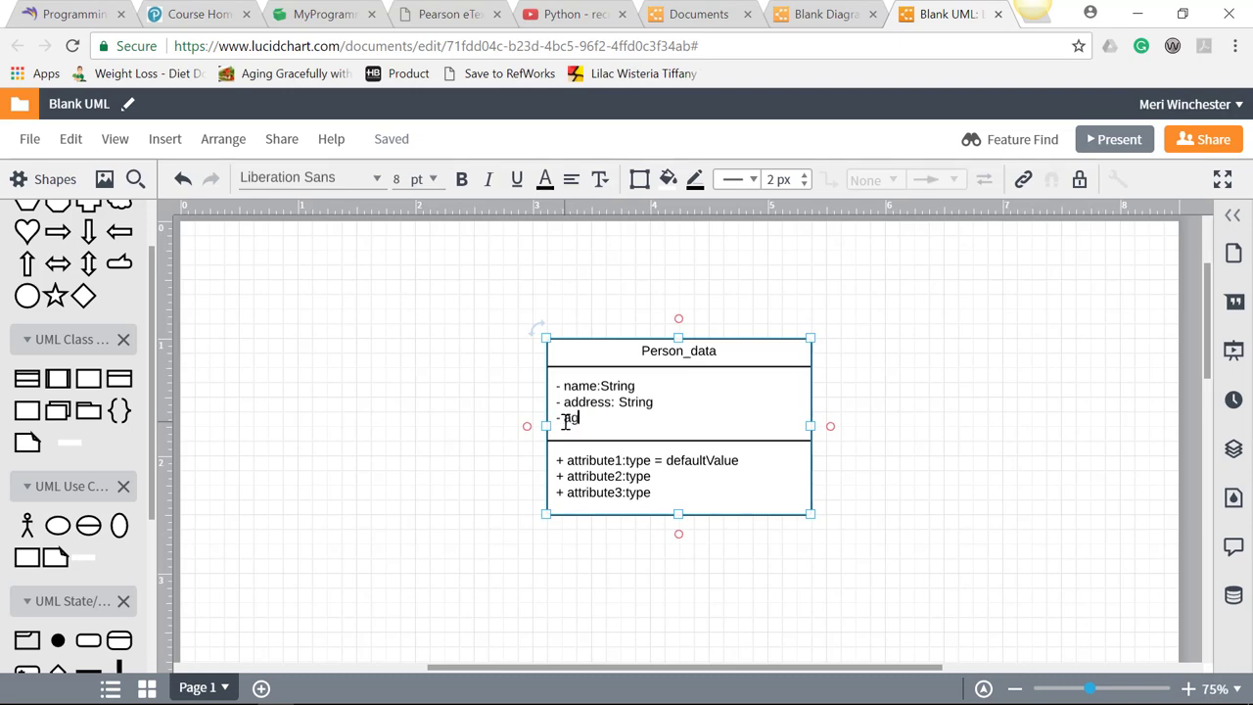
text(age: int)
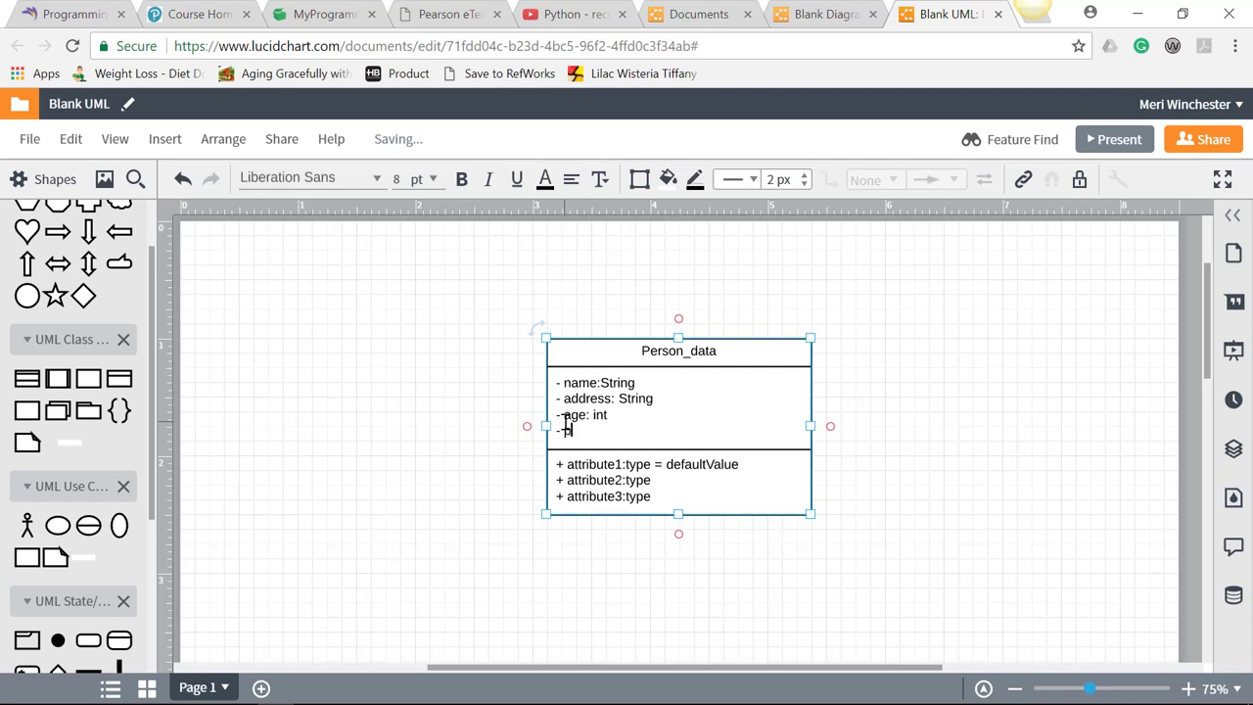
text(phone: String)
click(680, 482)
text(+)
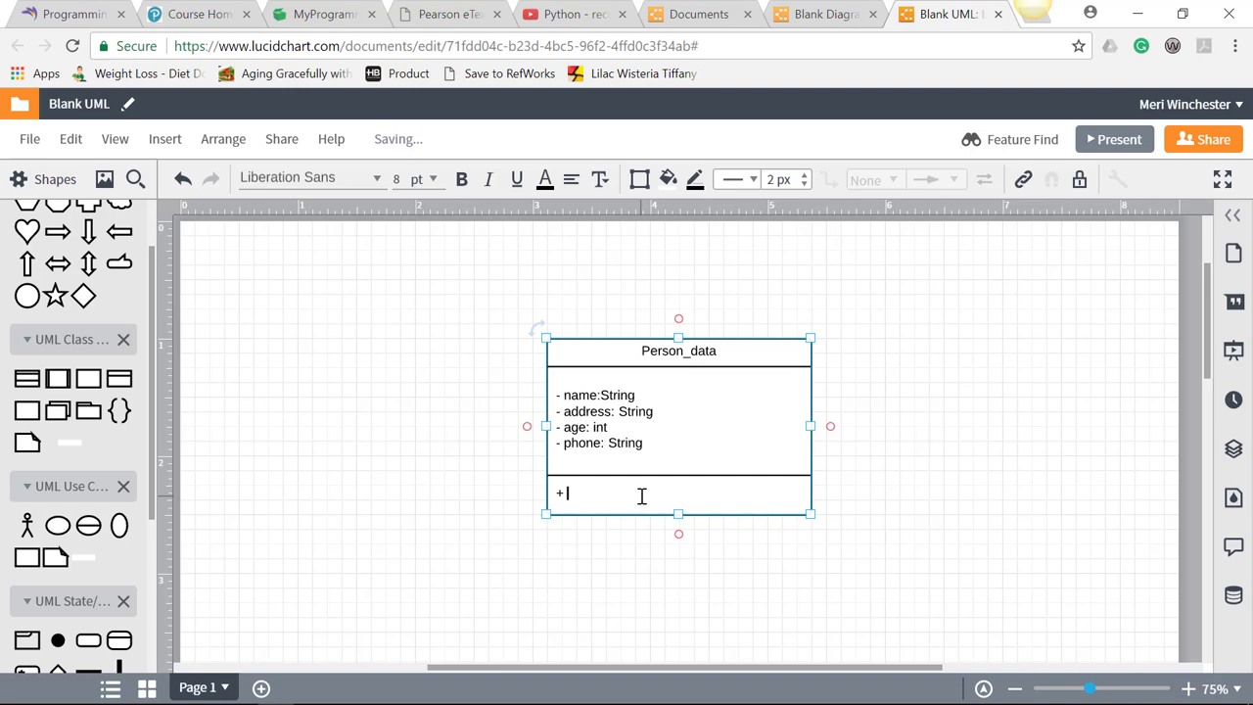
Add public methods set_name, set_address, set_age and set_phone
text(set_name)
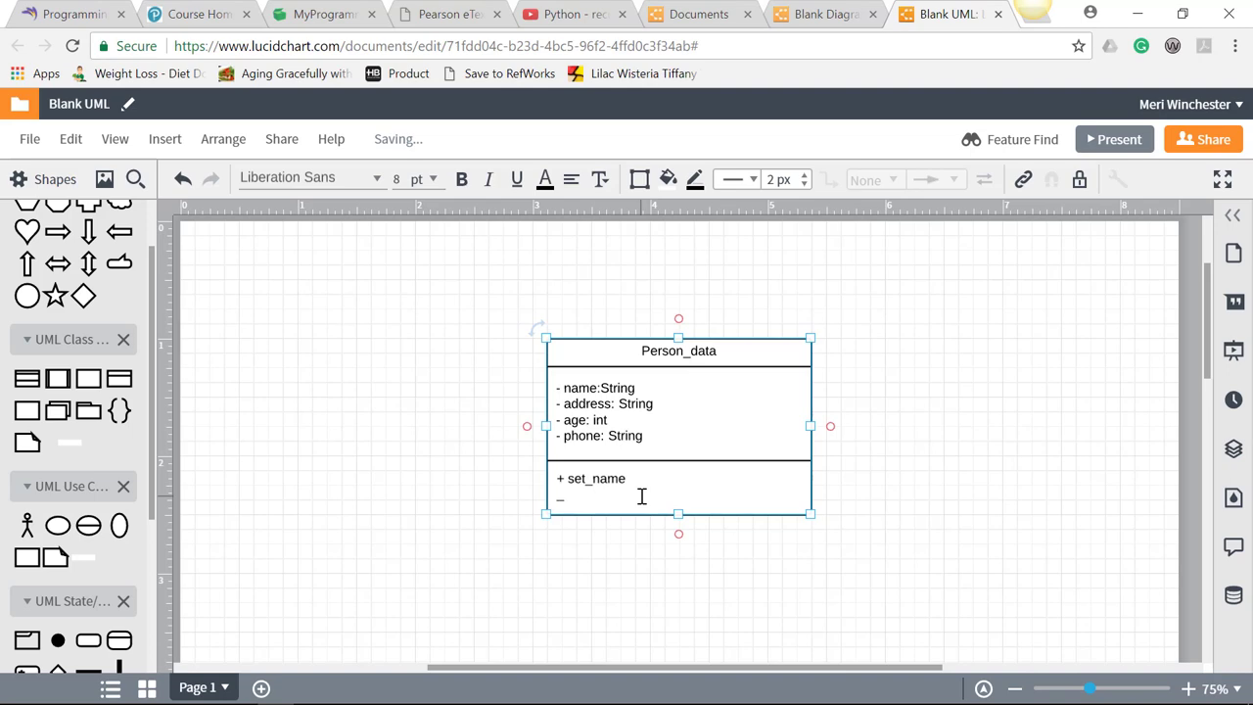
text(s)
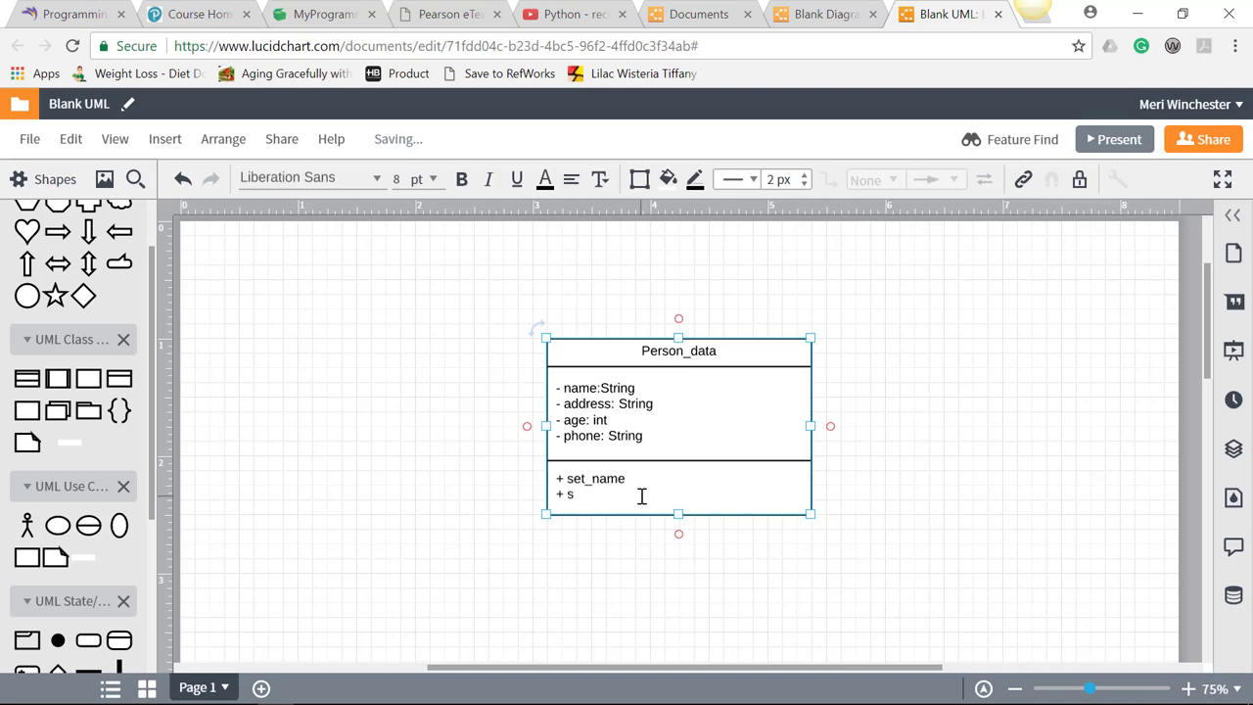
text(et_add)
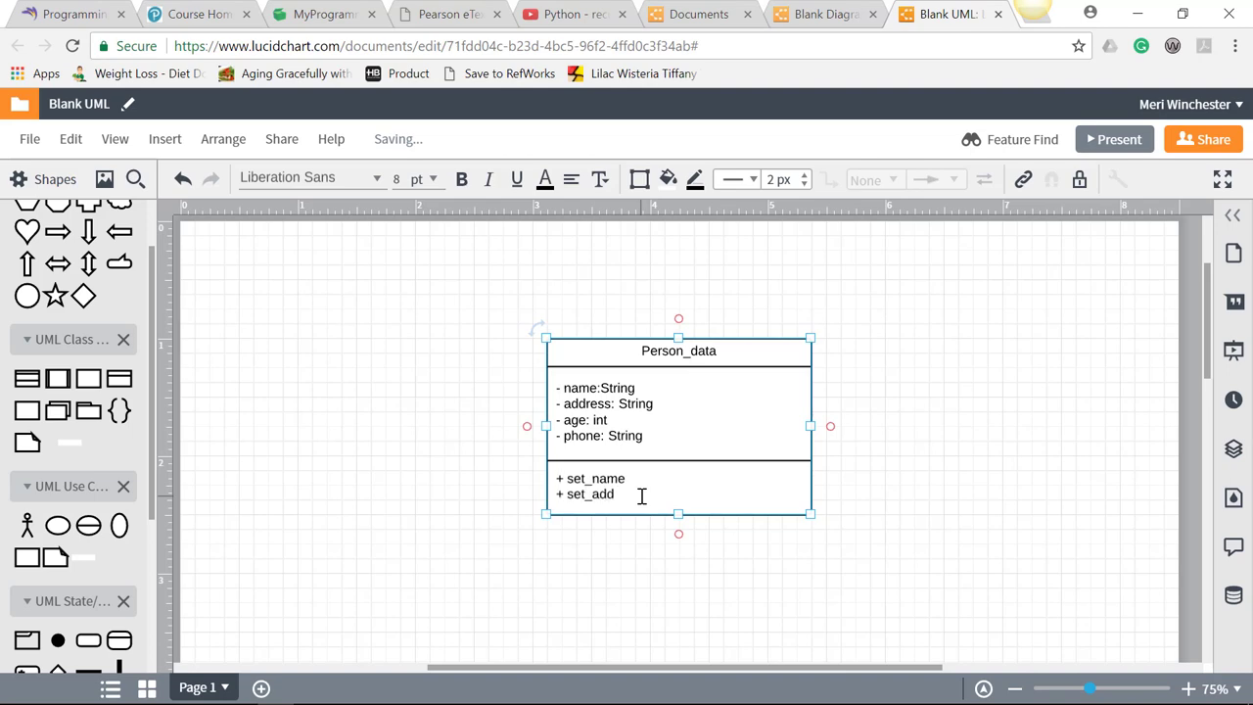
text(ress)
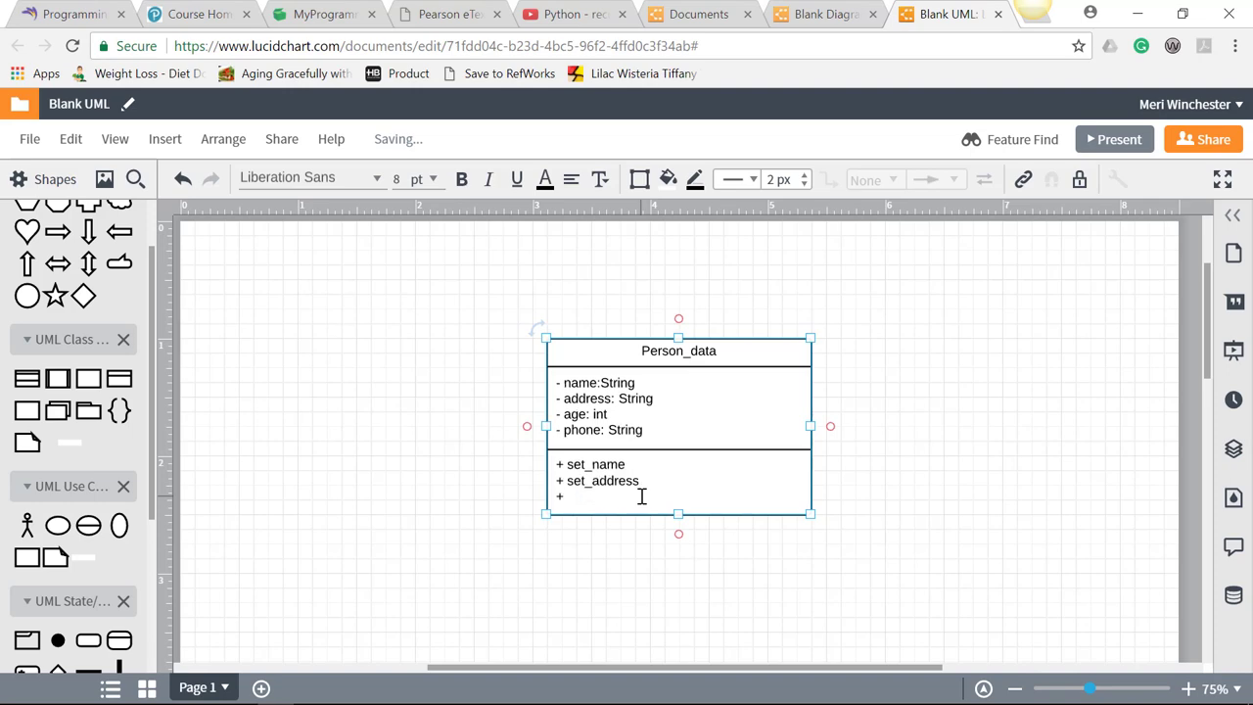
text(set_age)
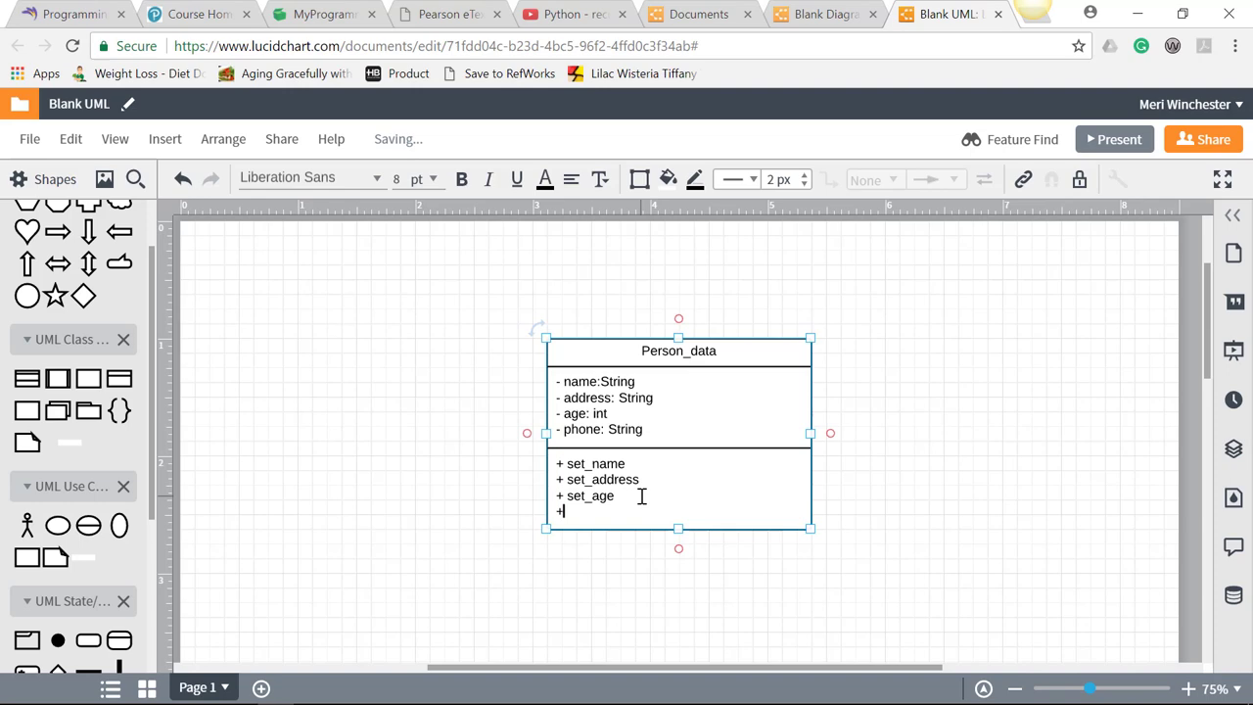
text(set)
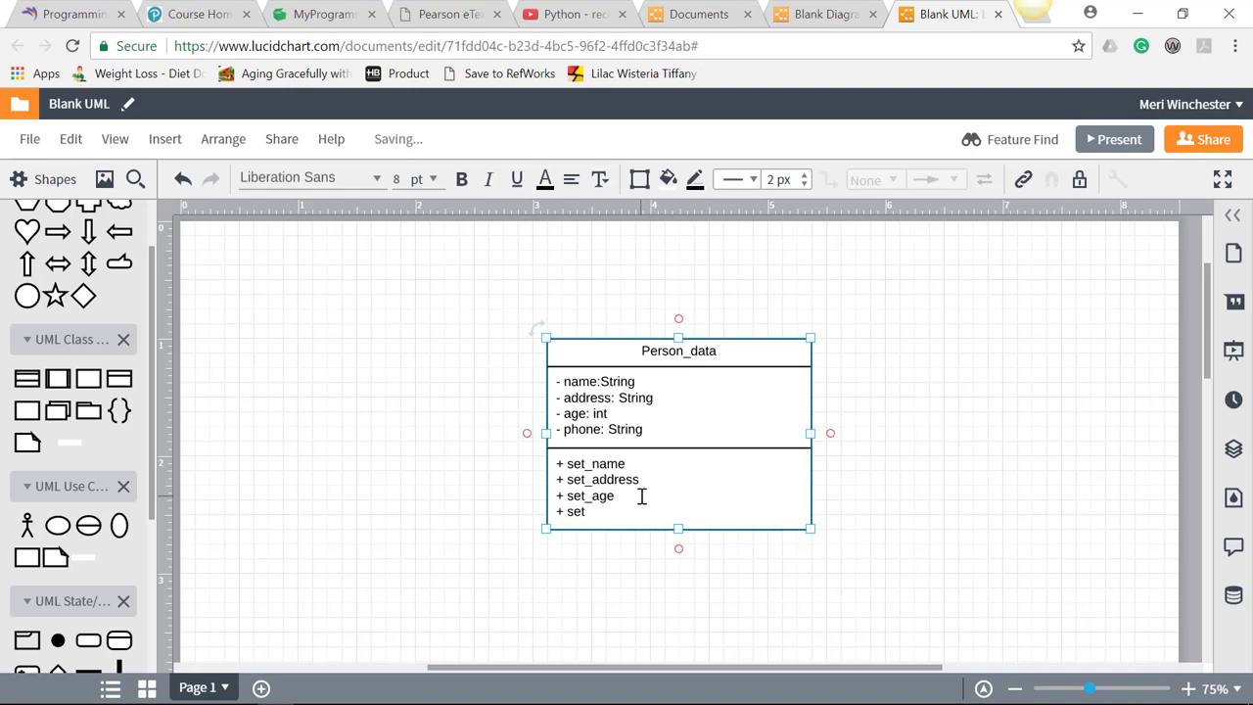
text(_phone)
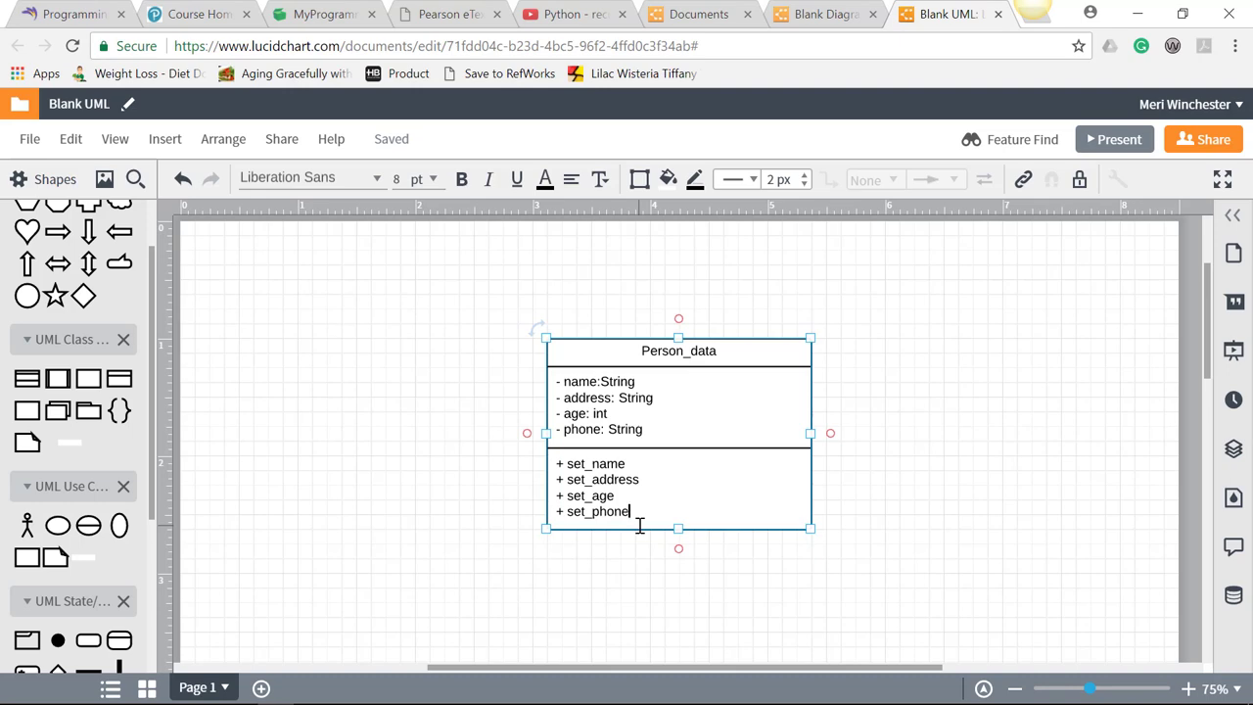
Add public methods get_name, get_address, get_age and get_phone, then finish editing
key(enter)
text(+ get)
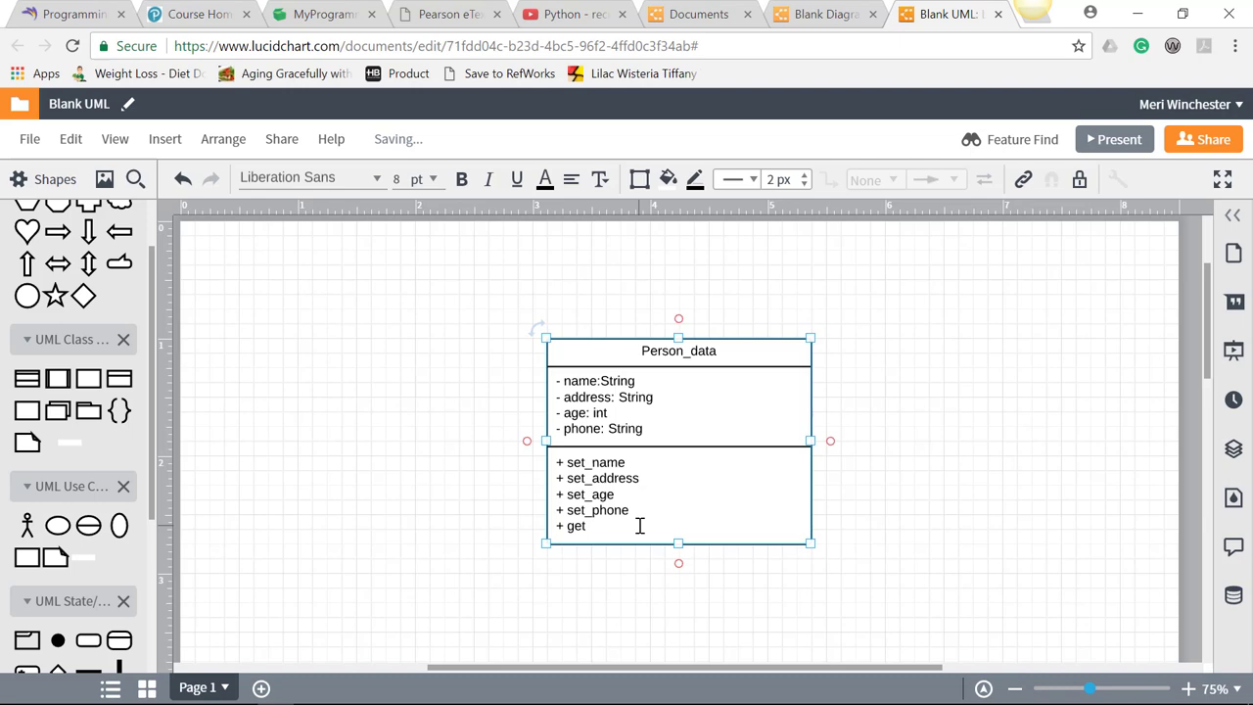
text(_name)
text(+ )
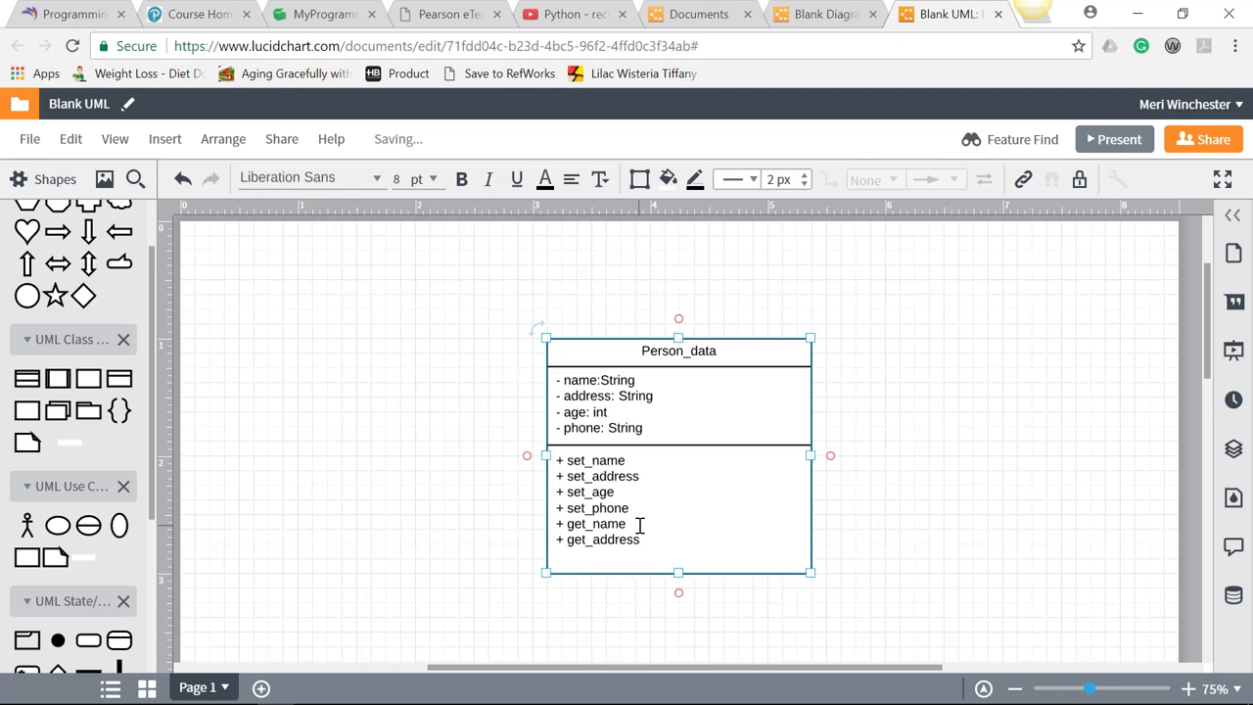
text(get_a)
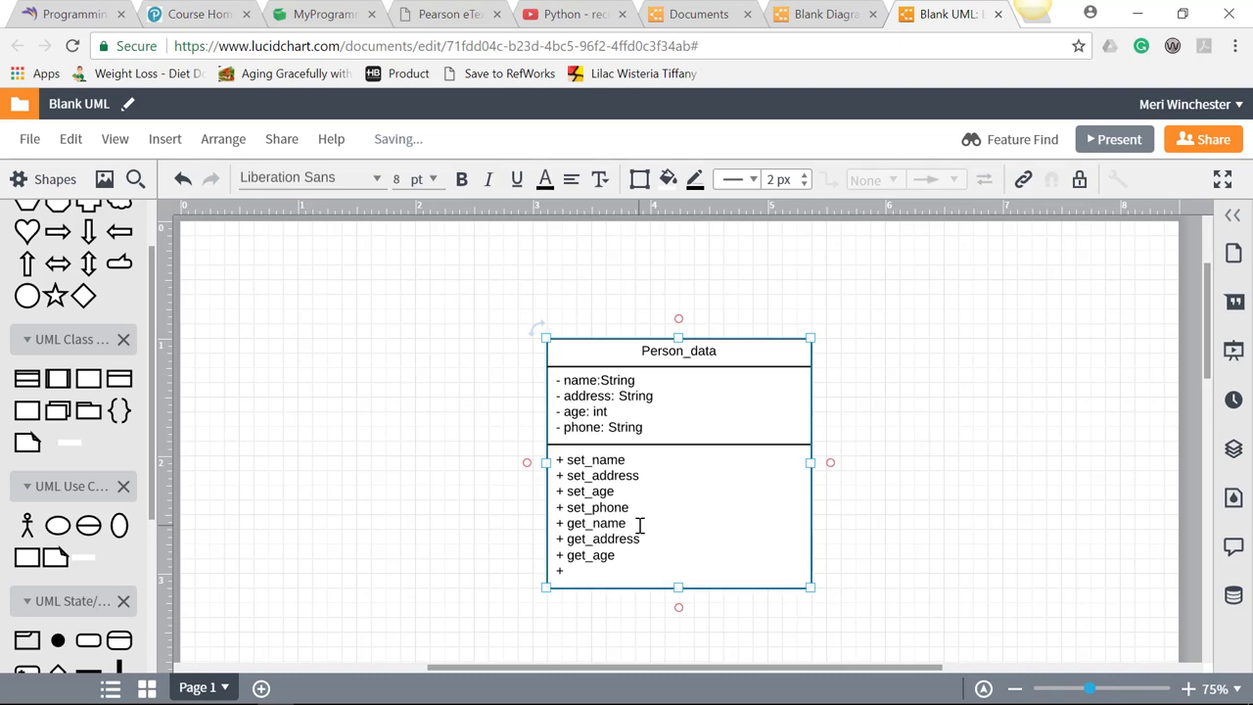
text(g)
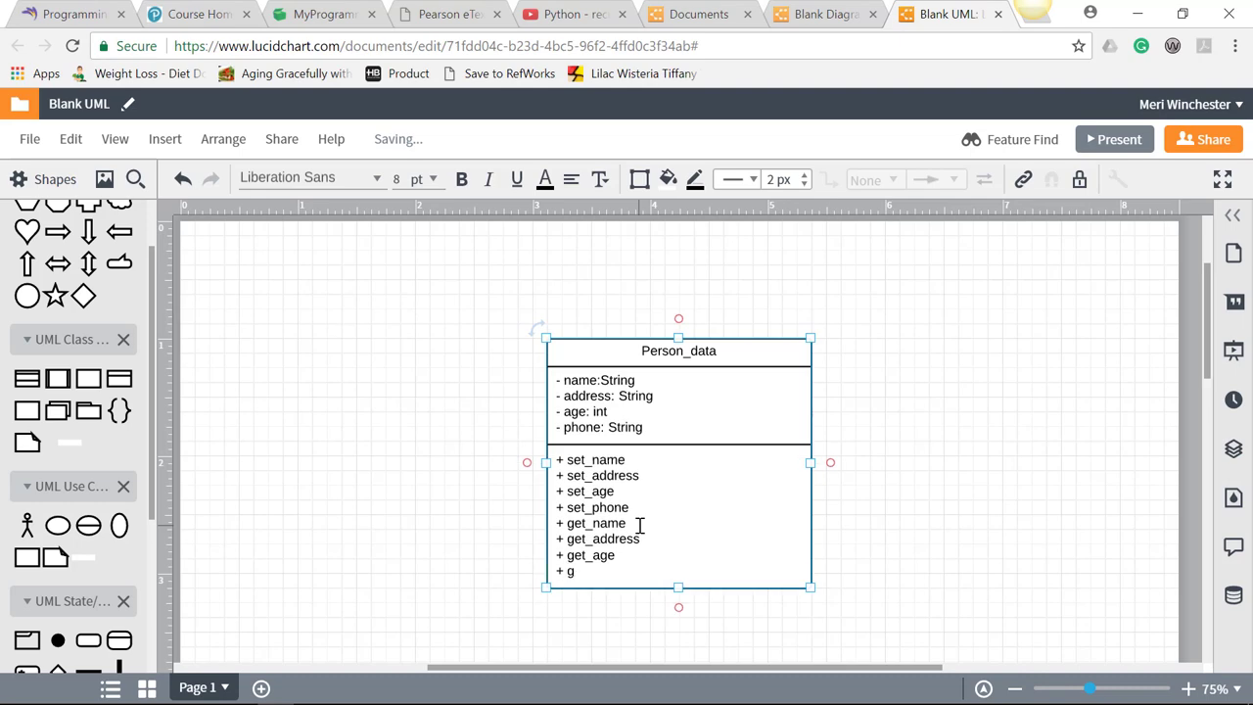
text(et_p)
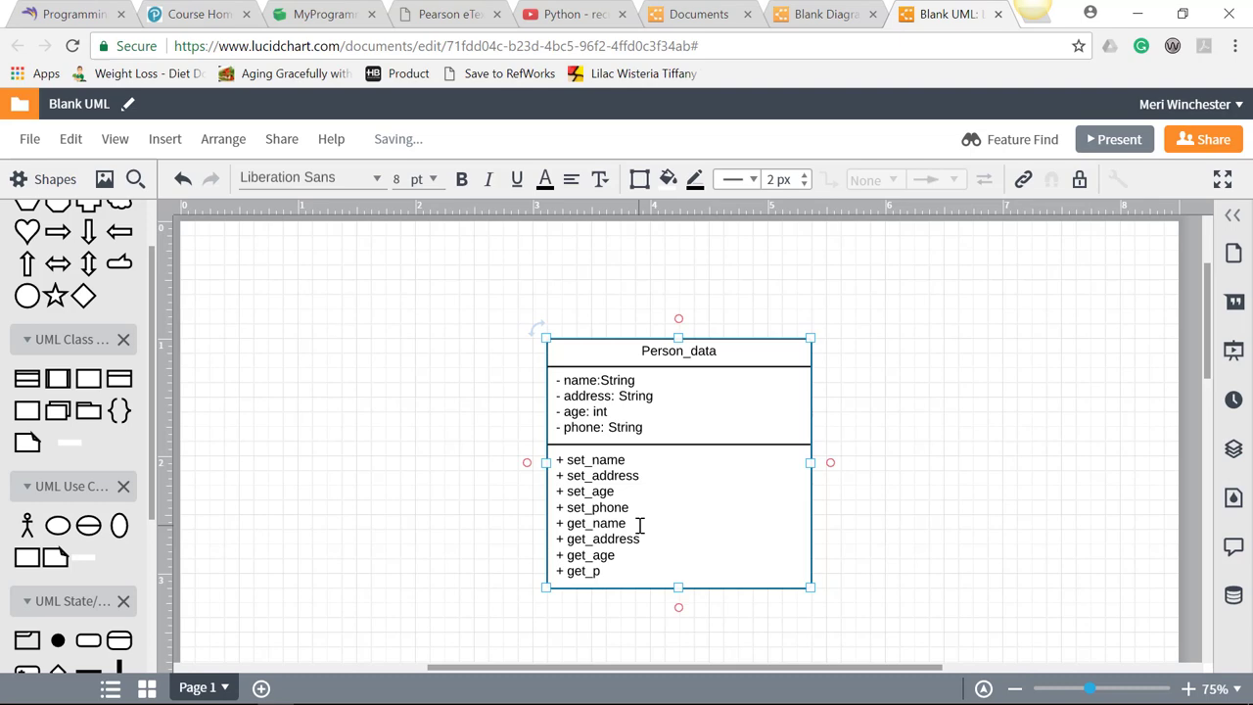
text(hone)
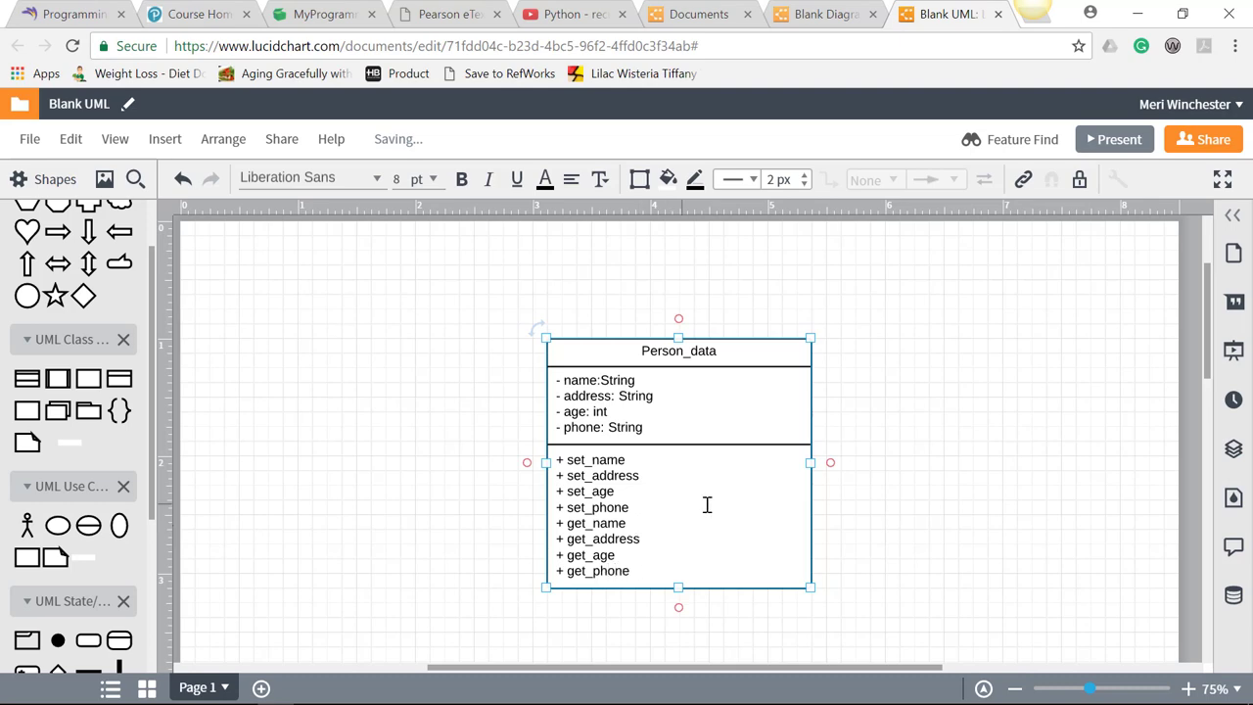
click(927, 503)
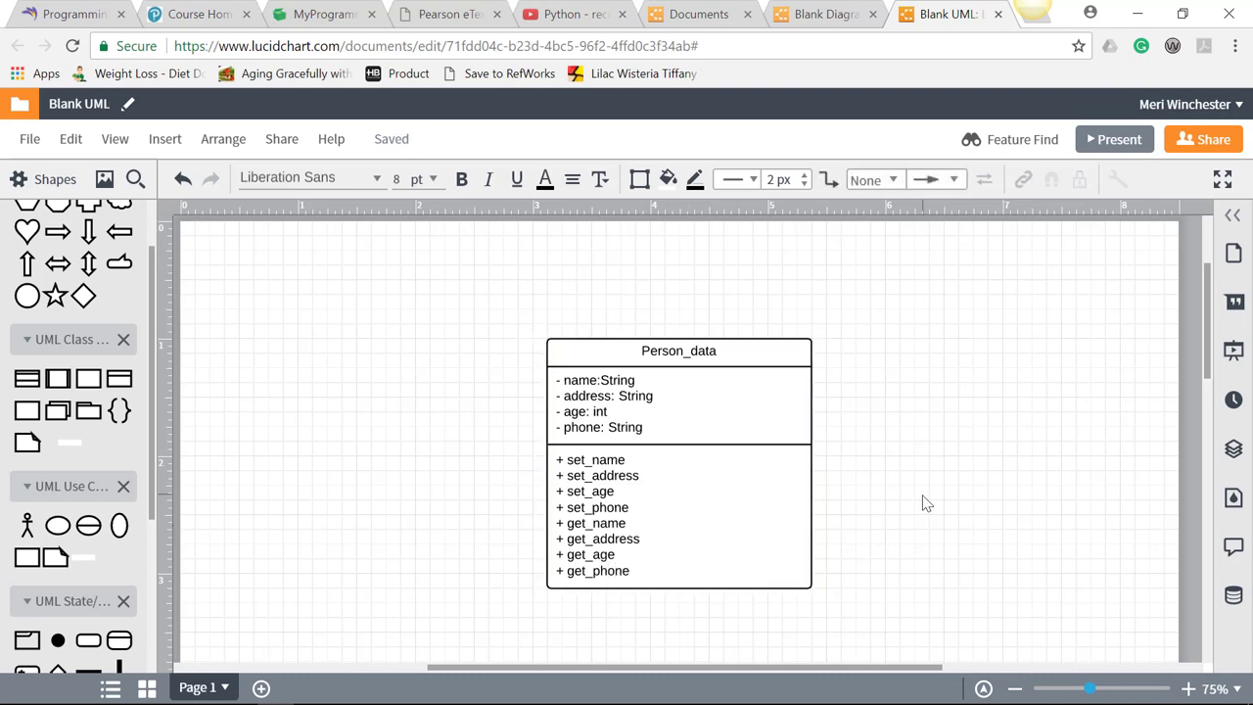
mouse_move(30, 138)
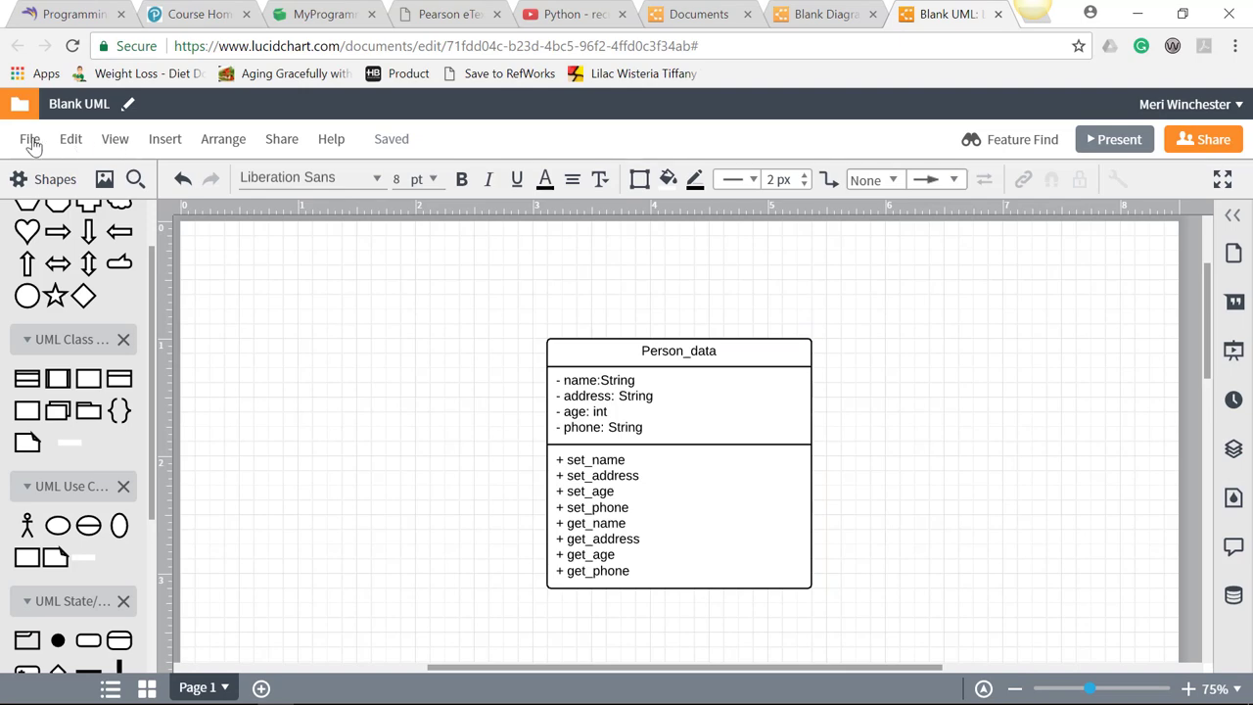
Name the diagram person_data from the File menu's naming prompt
click(29, 138)
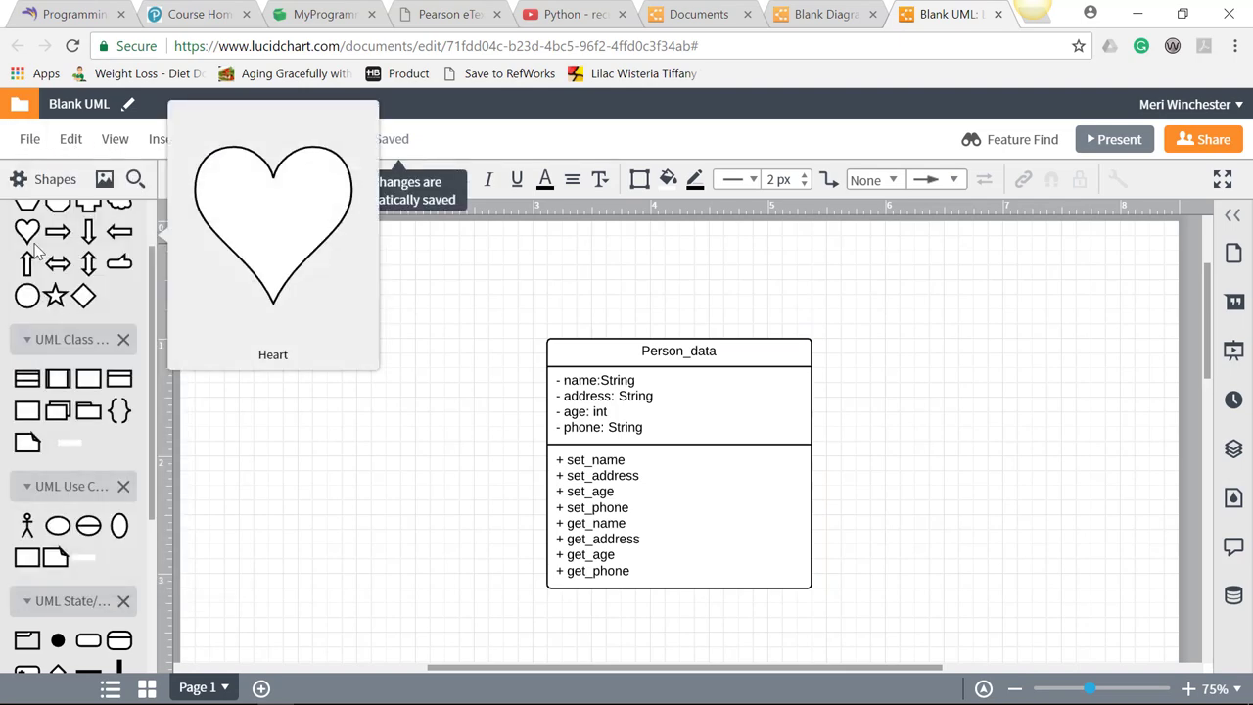
click(29, 138)
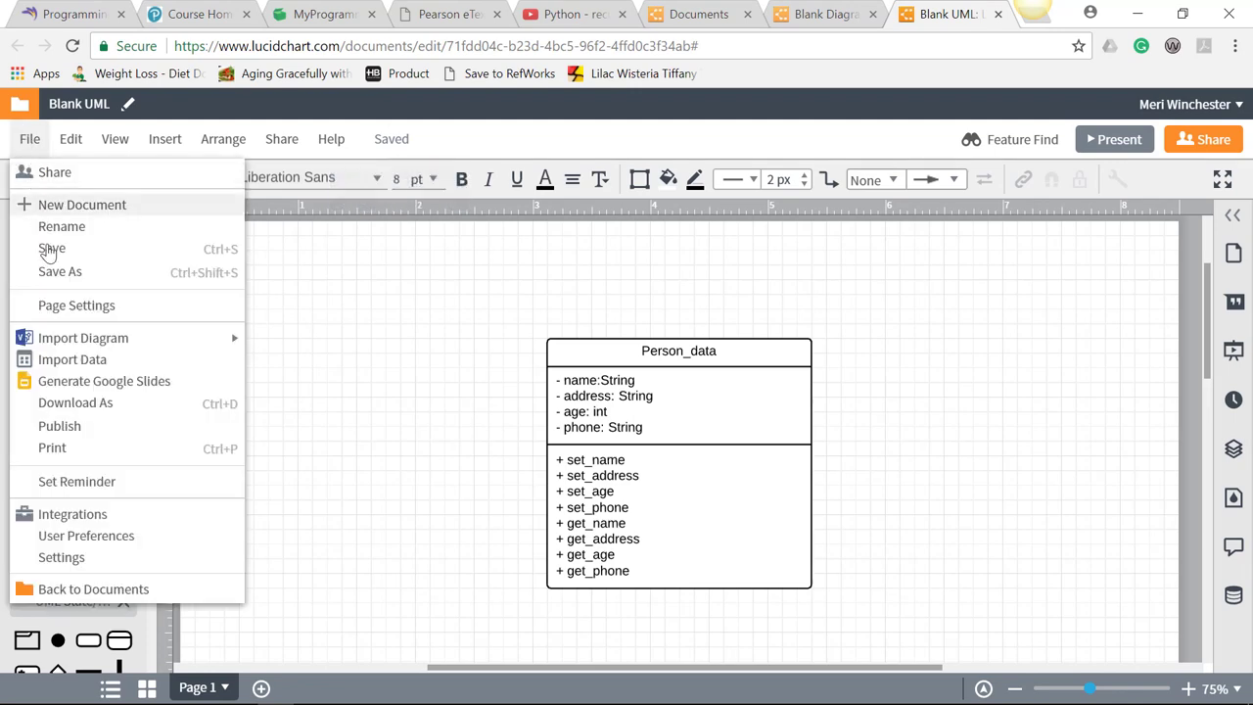
mouse_move(73, 359)
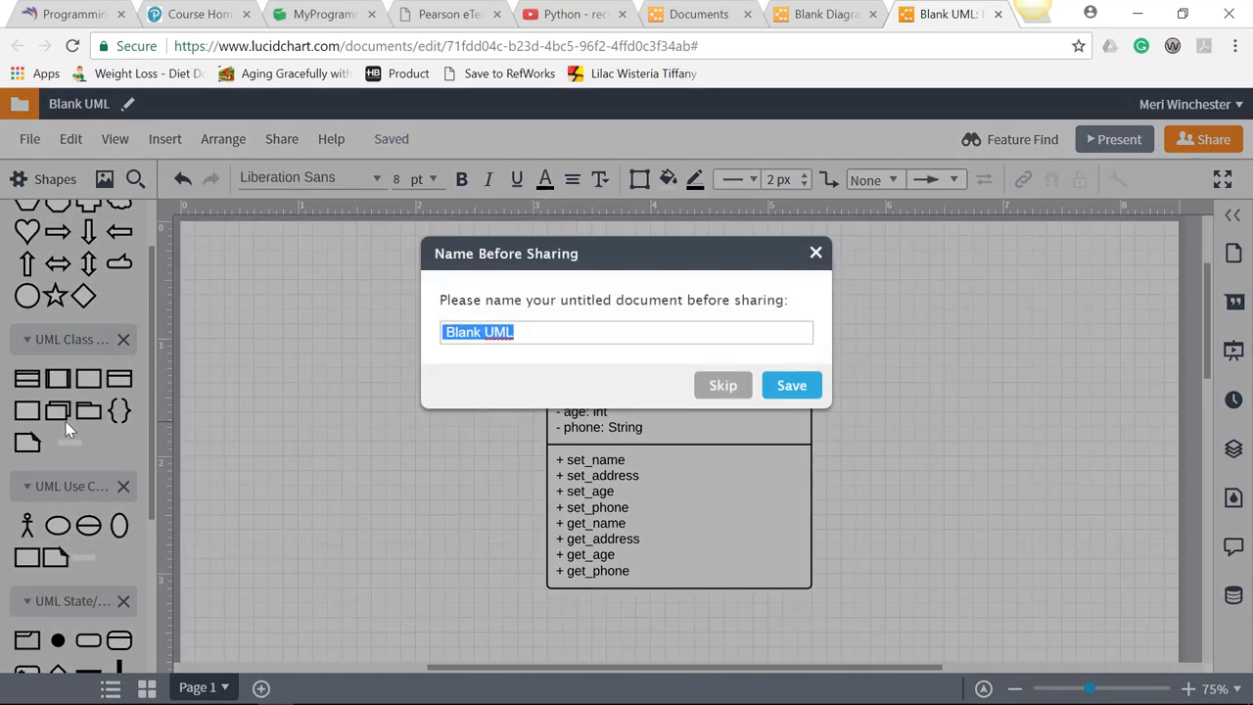
mouse_move(480, 378)
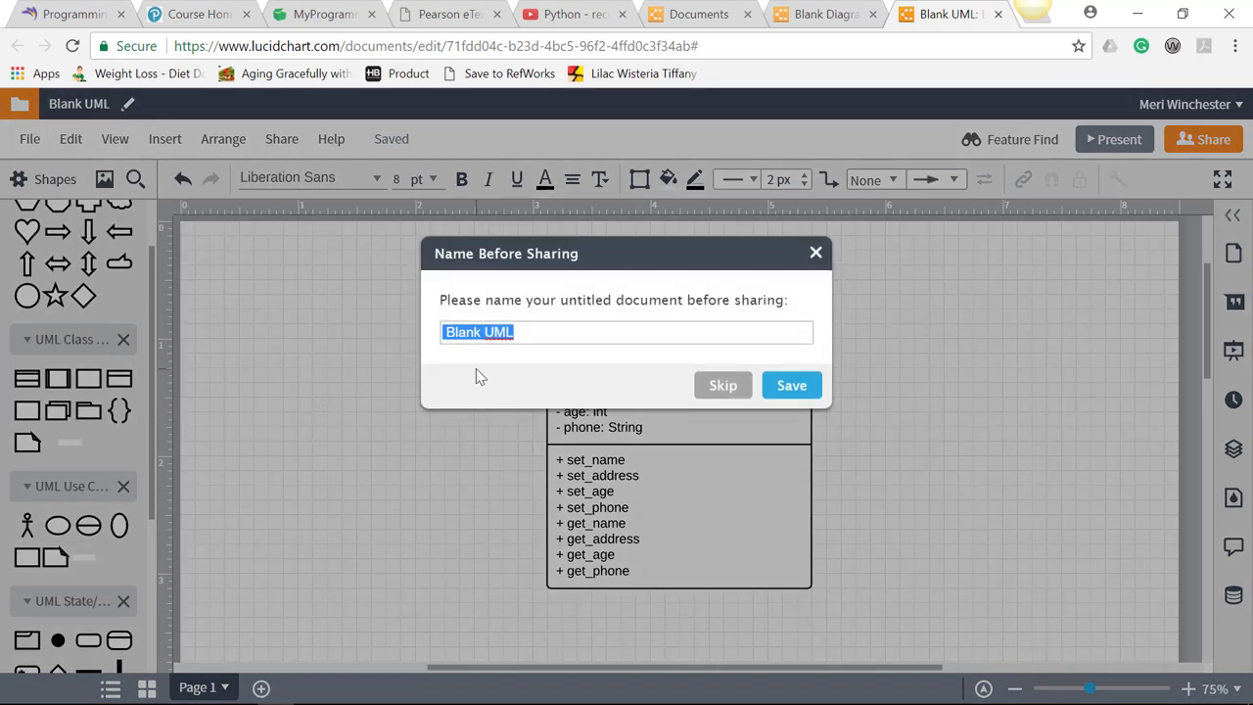
text(person_d)
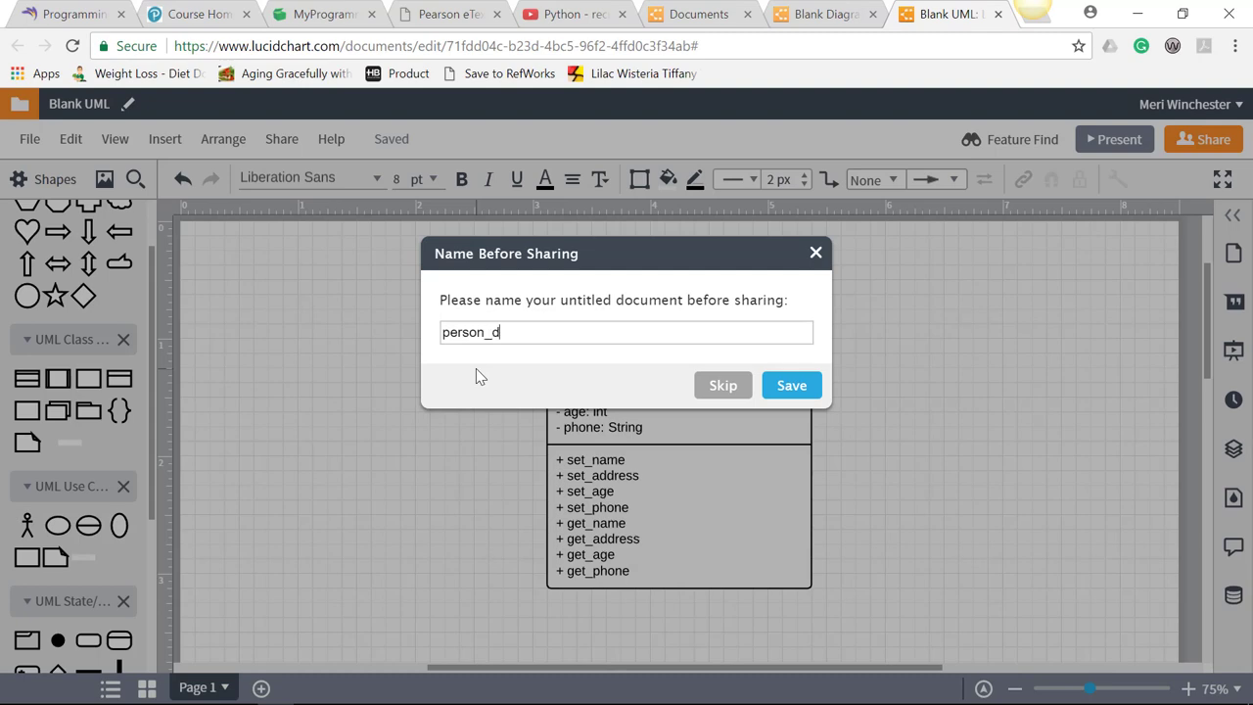
text(ata)
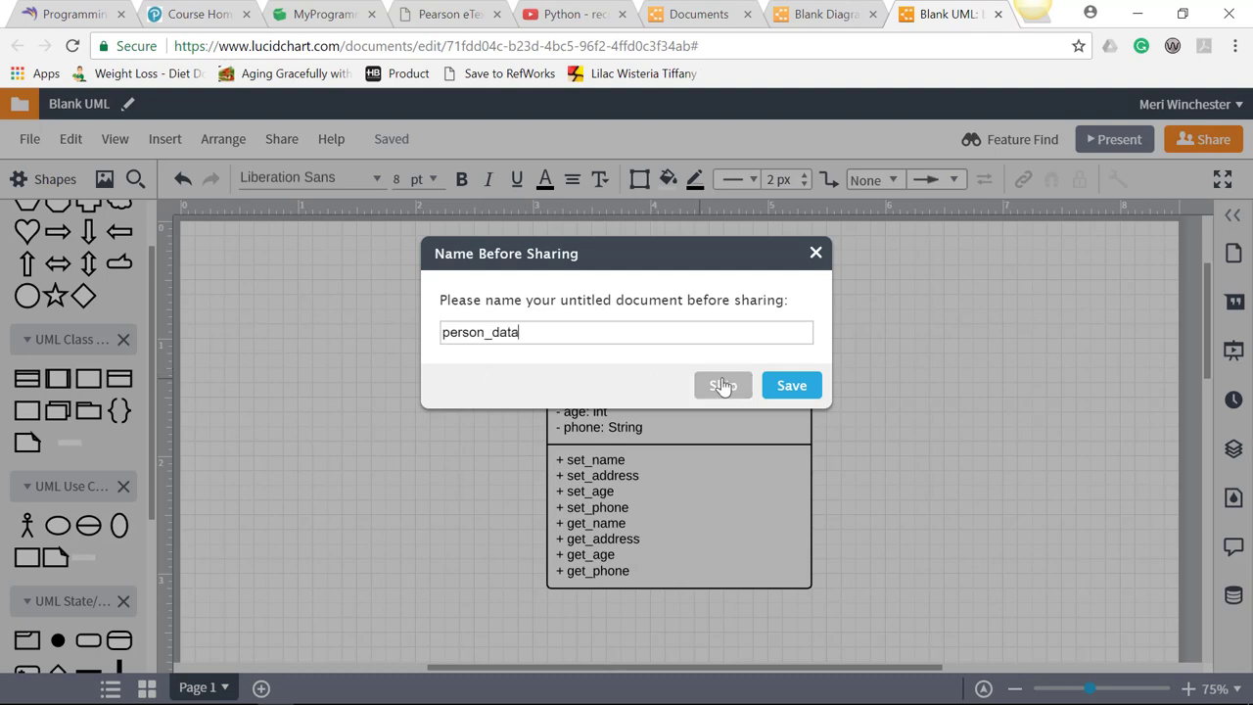
click(791, 385)
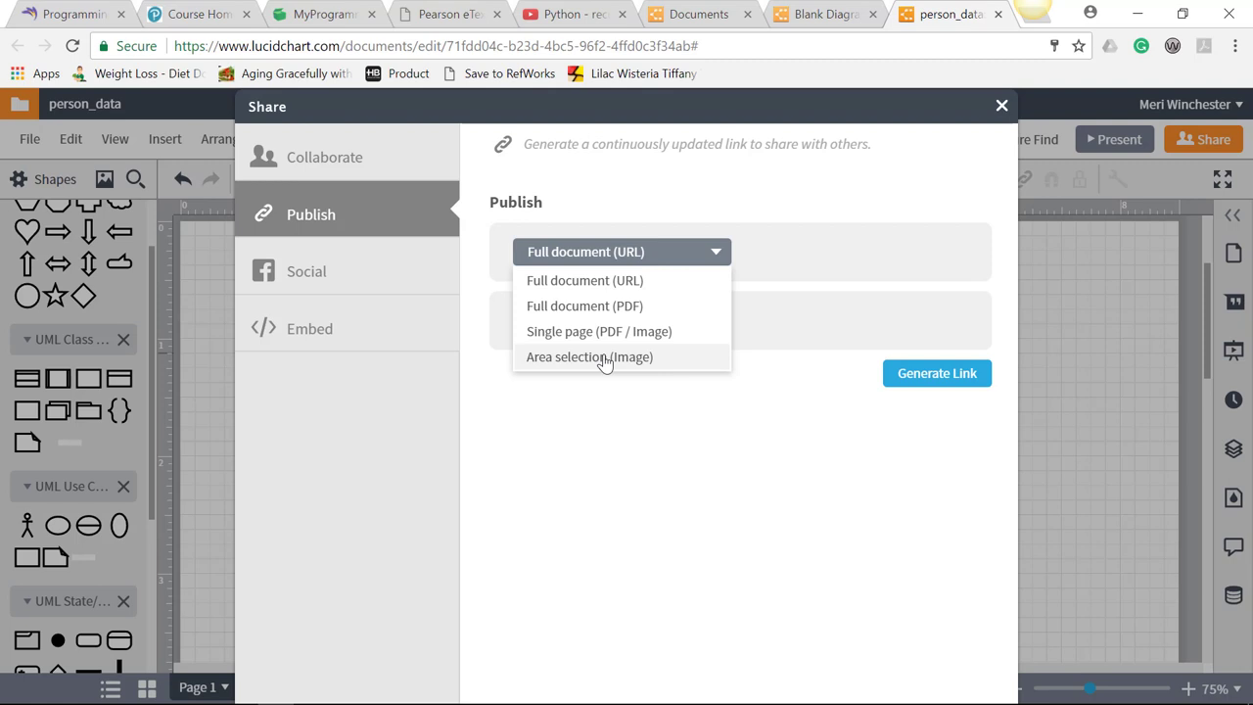
mouse_move(615, 362)
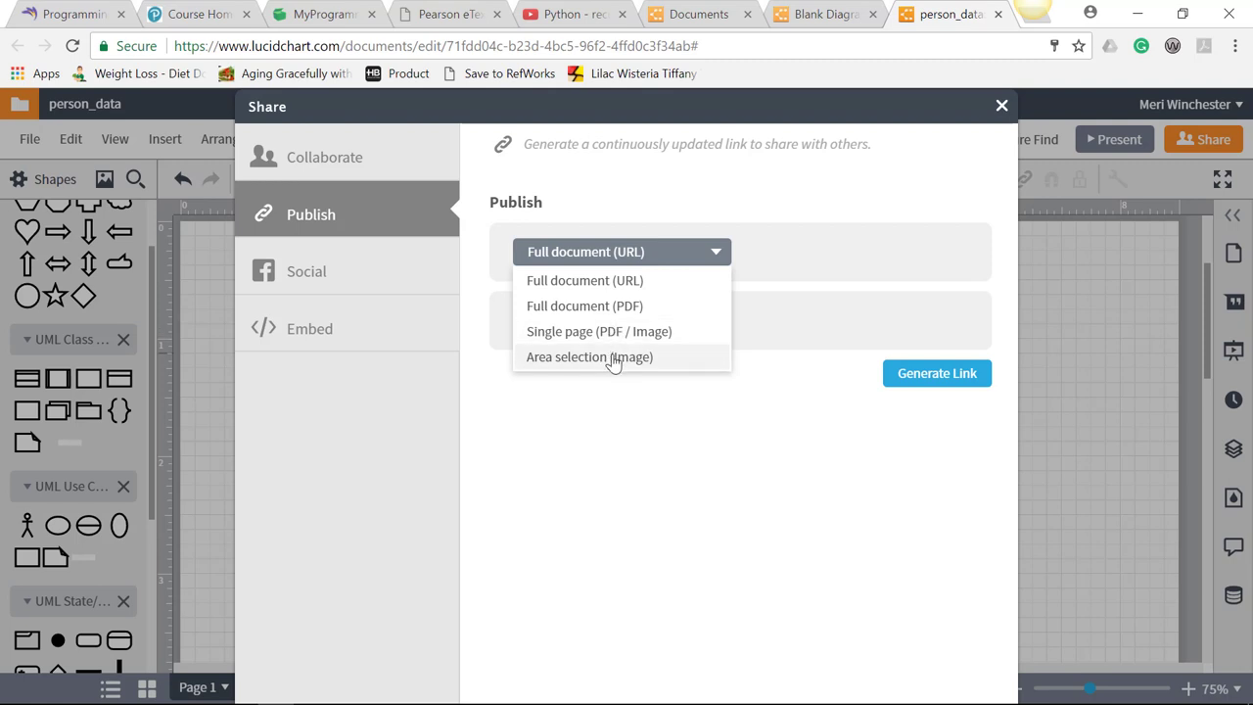
Publish the area selection as a PNG image and open its published link
click(590, 357)
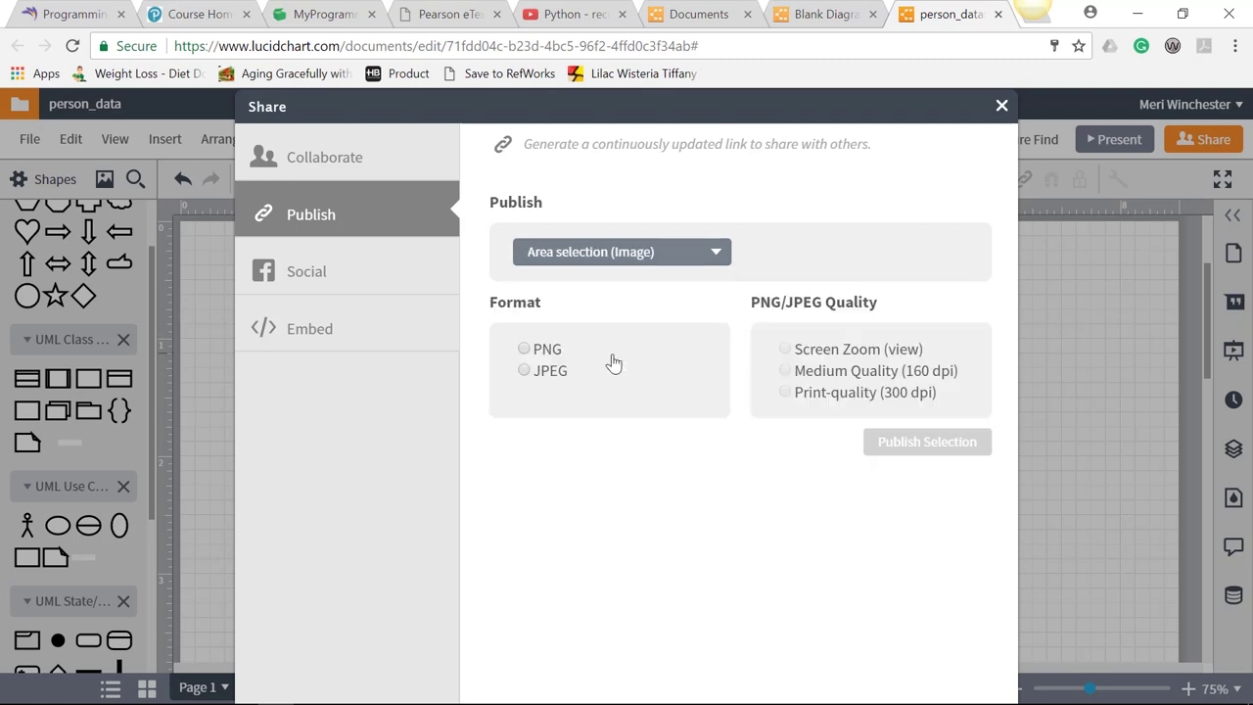
click(524, 349)
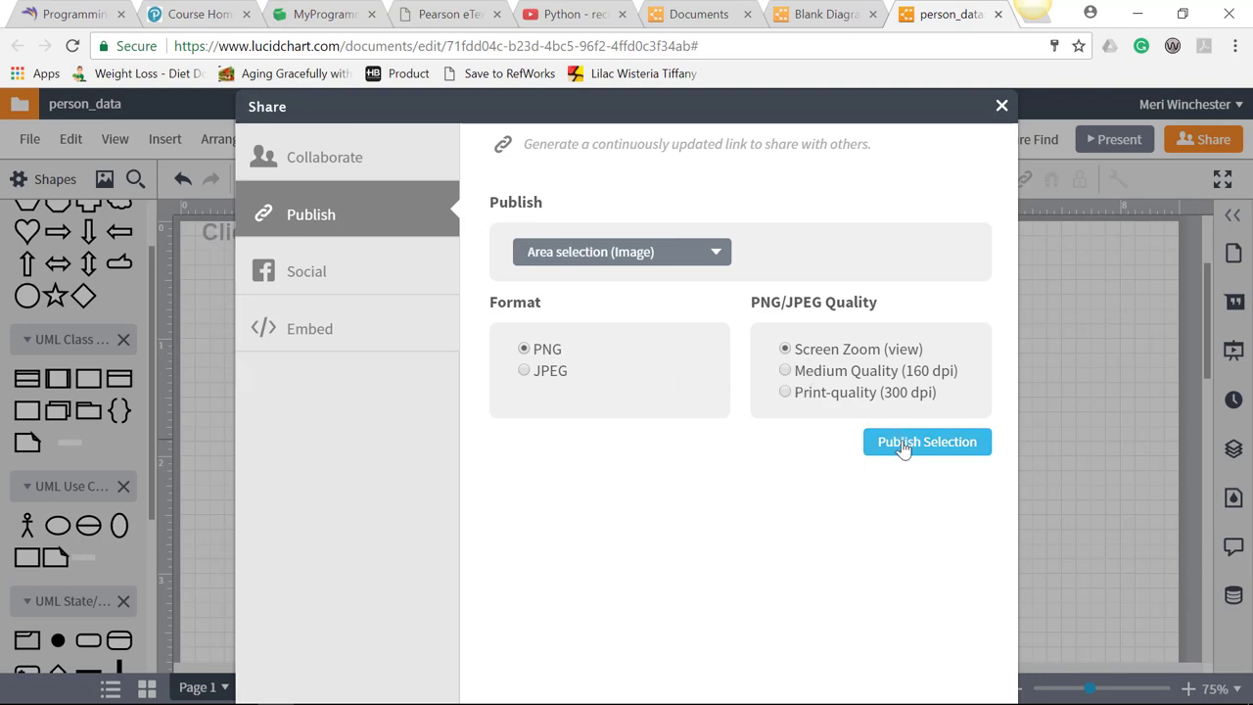
click(926, 442)
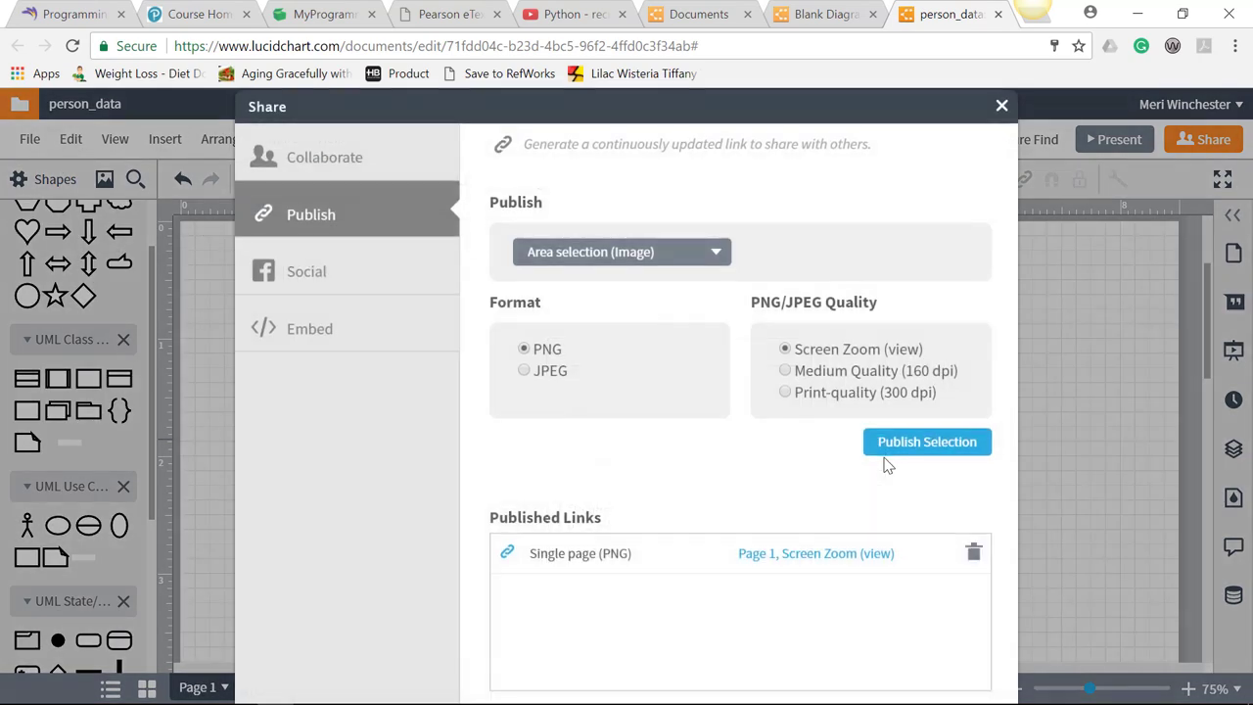
mouse_move(785, 563)
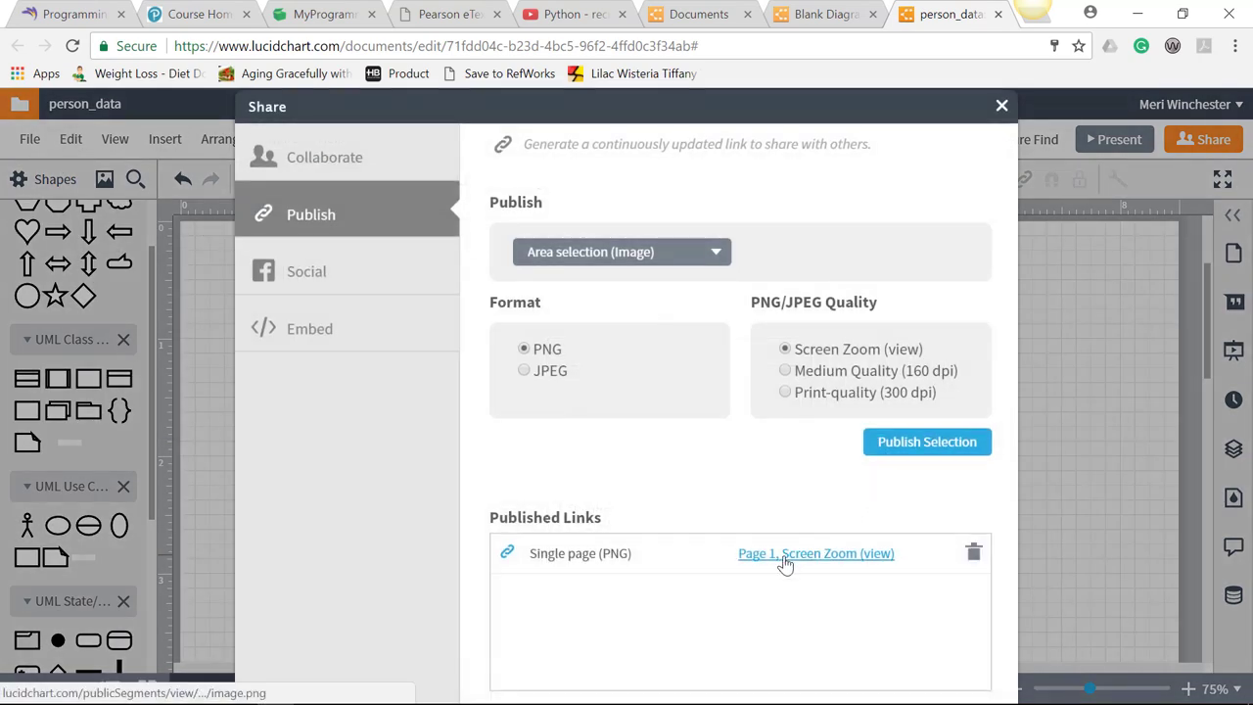
click(816, 553)
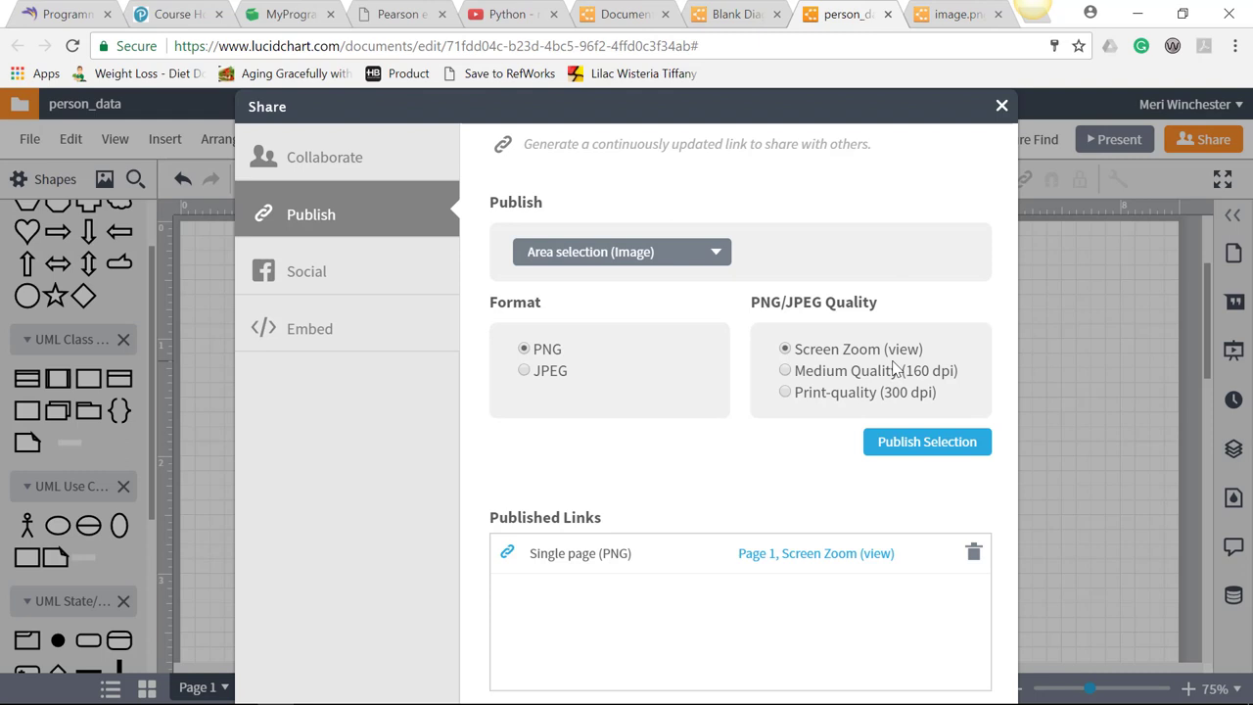
mouse_move(816, 553)
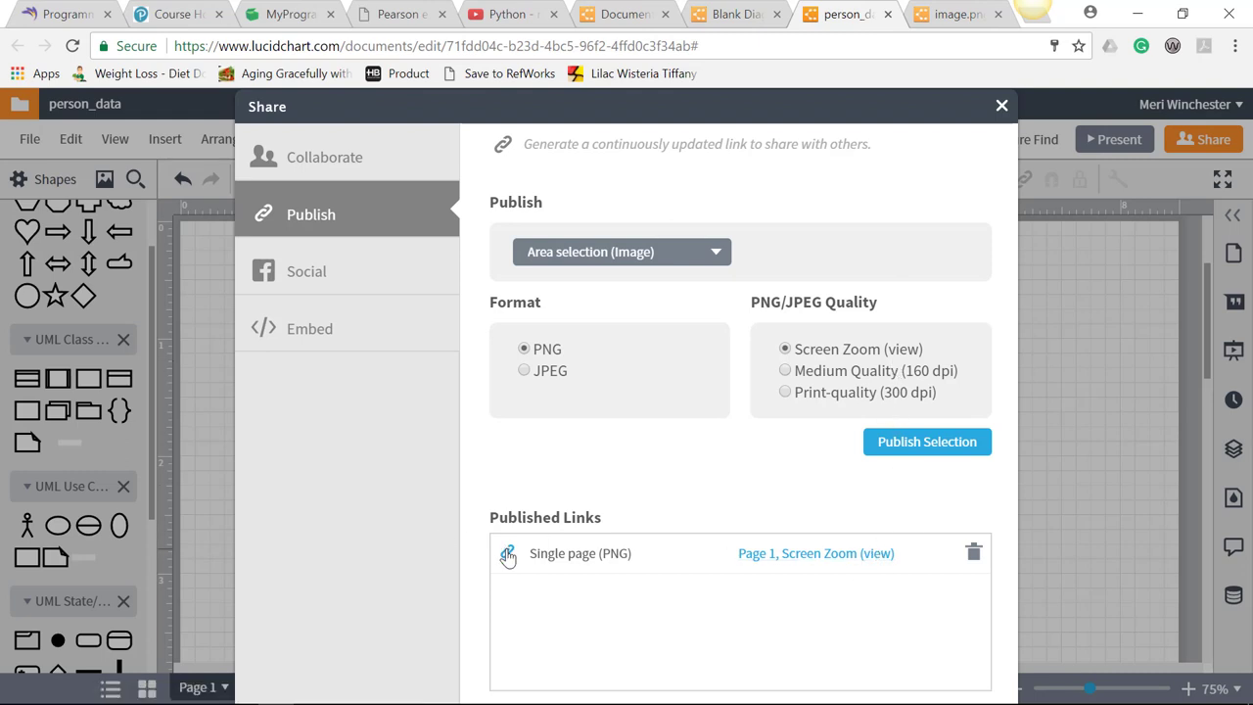
click(507, 553)
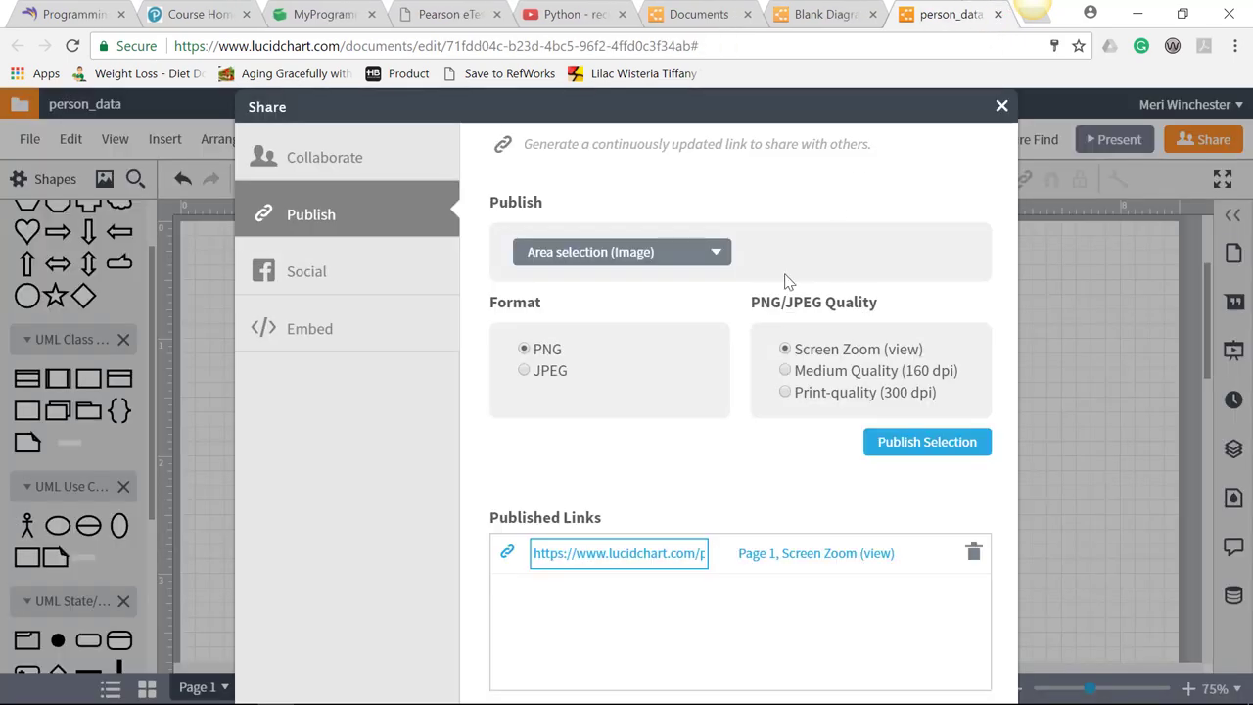
Publish a medium-quality 160 dpi JPEG version and close the Share window
click(524, 370)
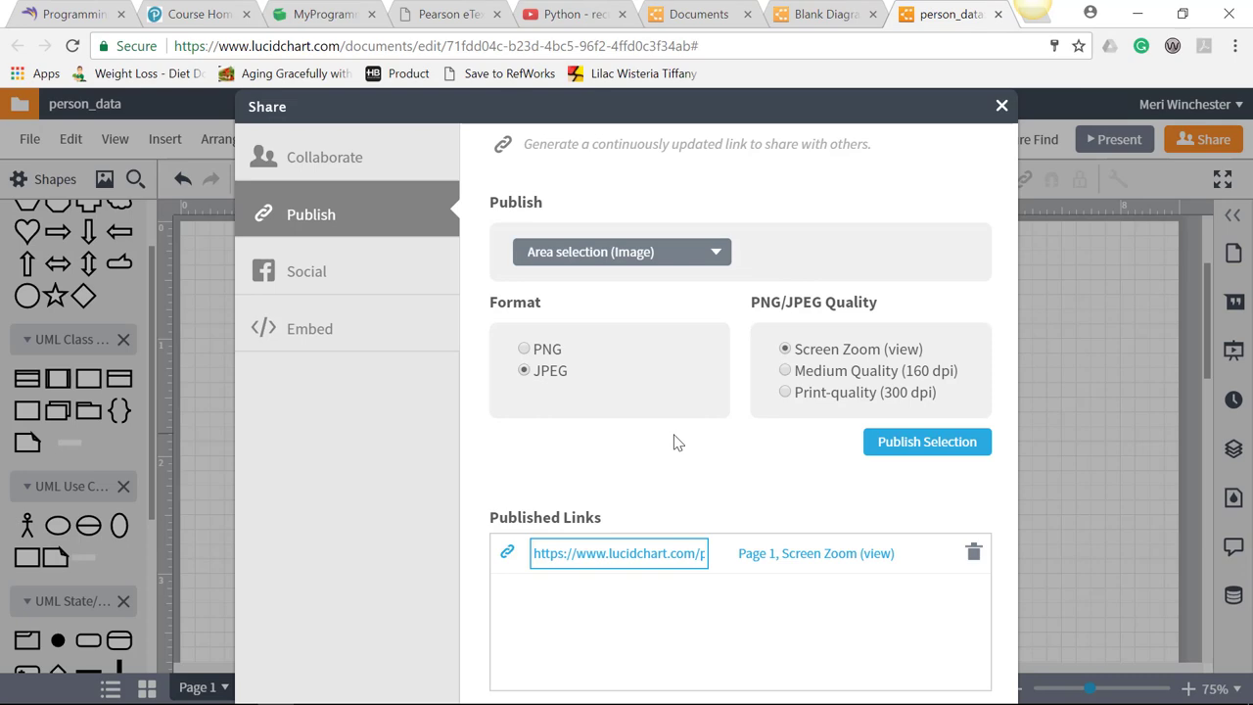
mouse_move(850, 369)
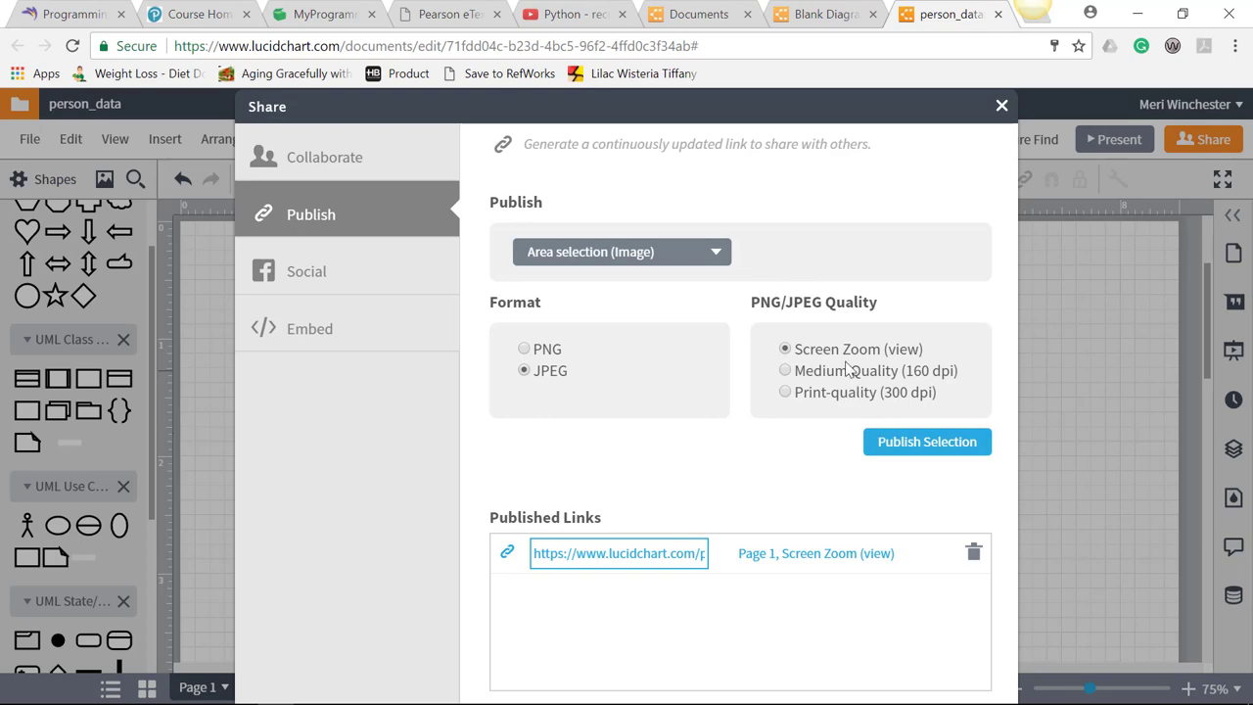
click(784, 370)
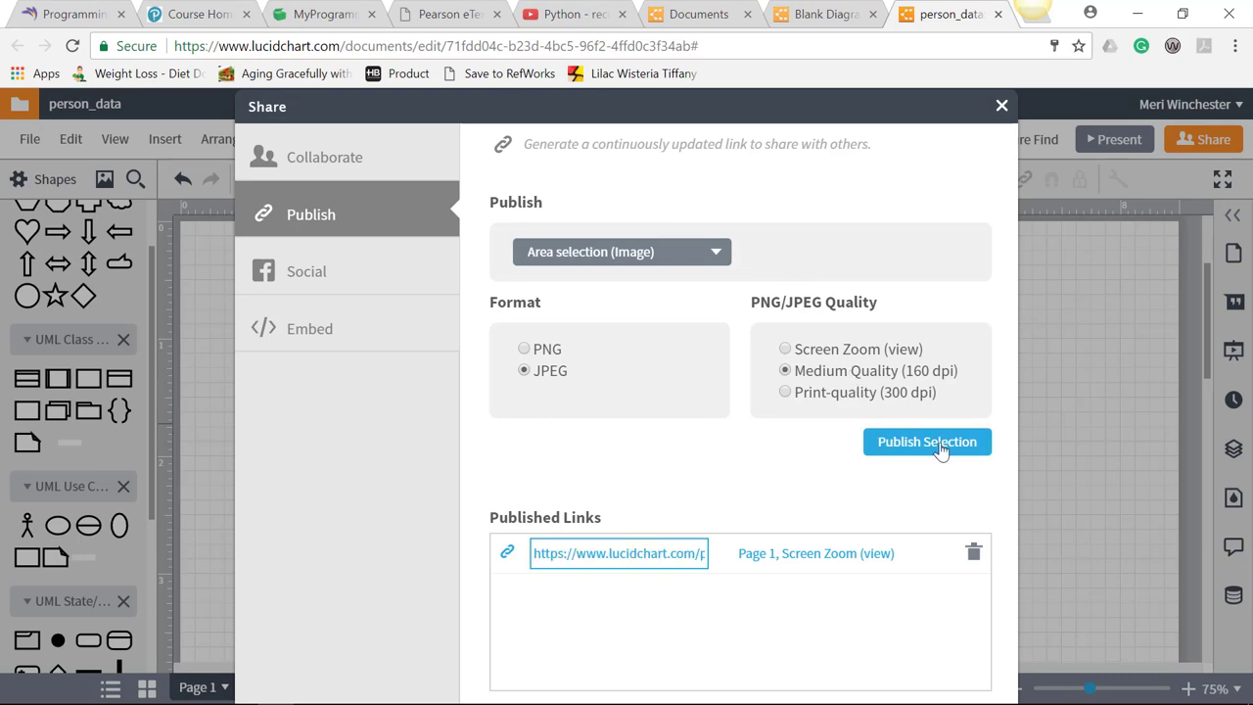
click(1002, 105)
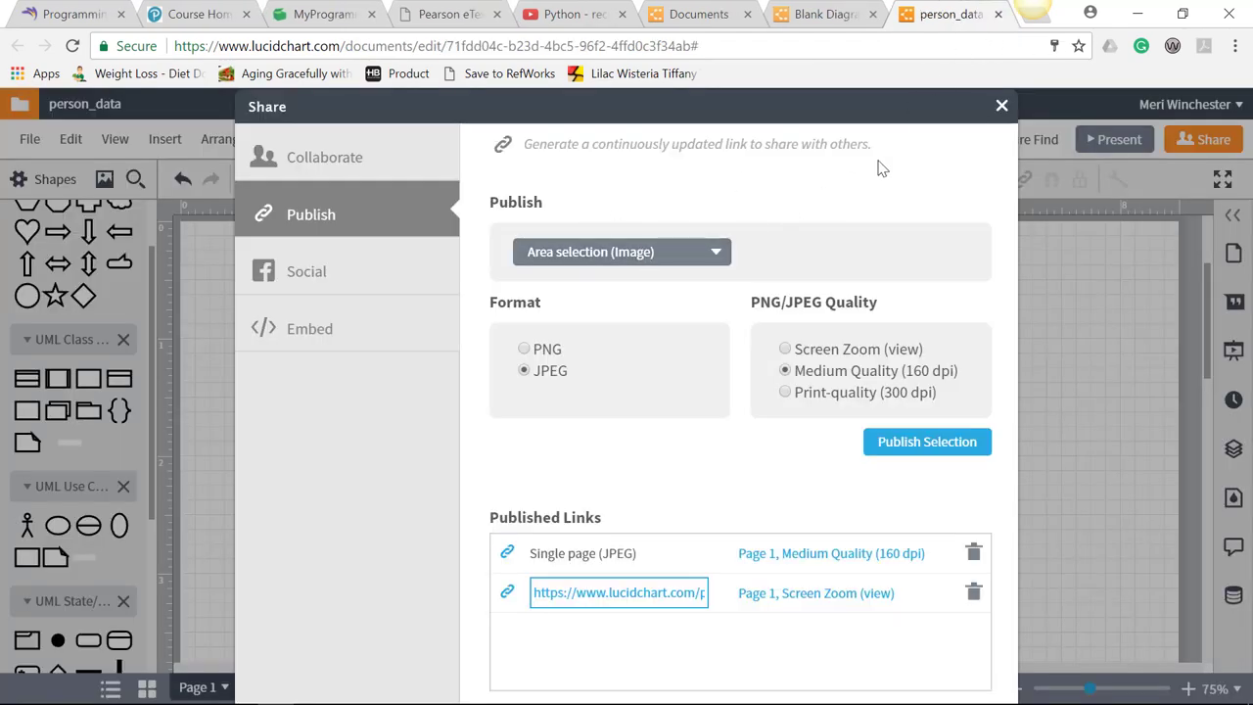
click(1001, 105)
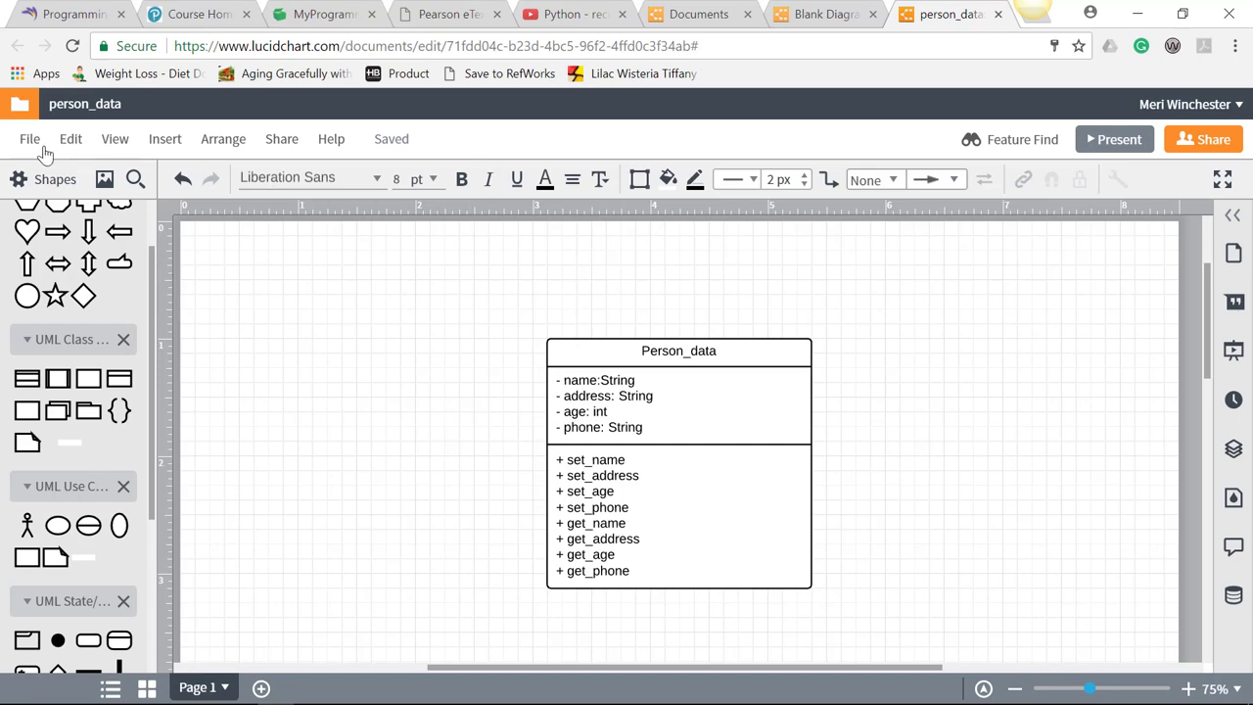
Publish Page 1 as a single-page PDF, then download and open PersonData.pdf
click(29, 138)
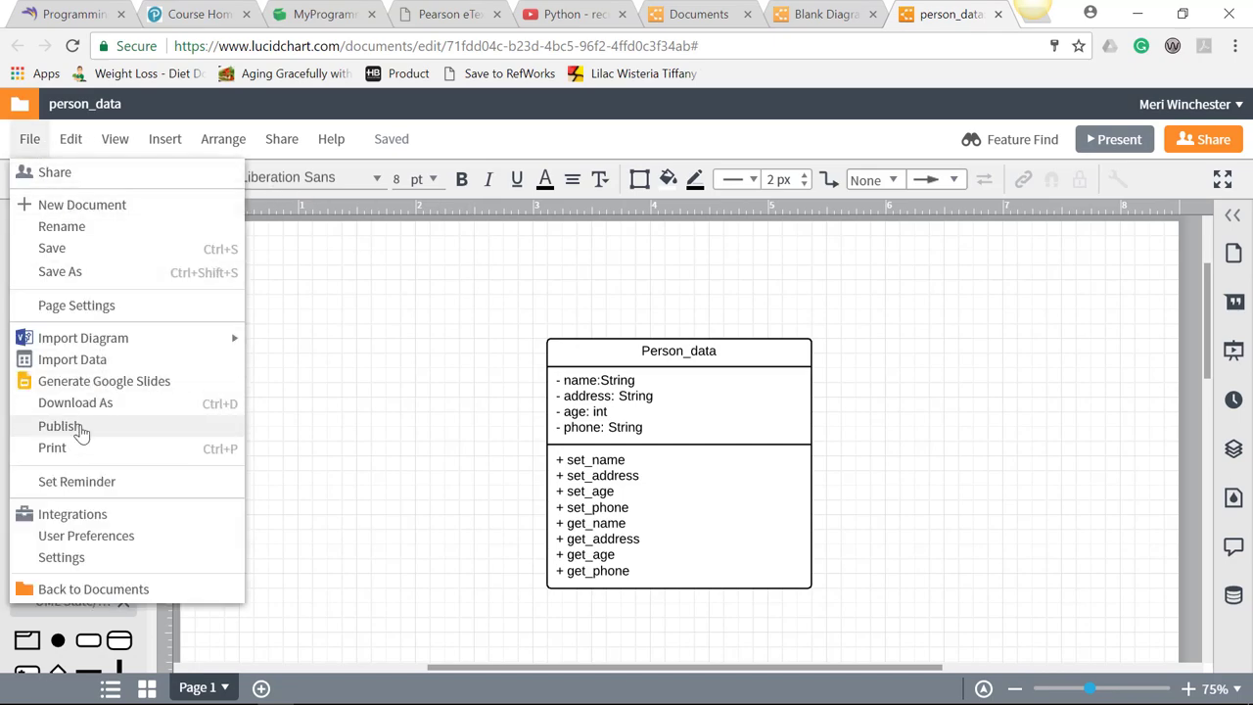
click(59, 426)
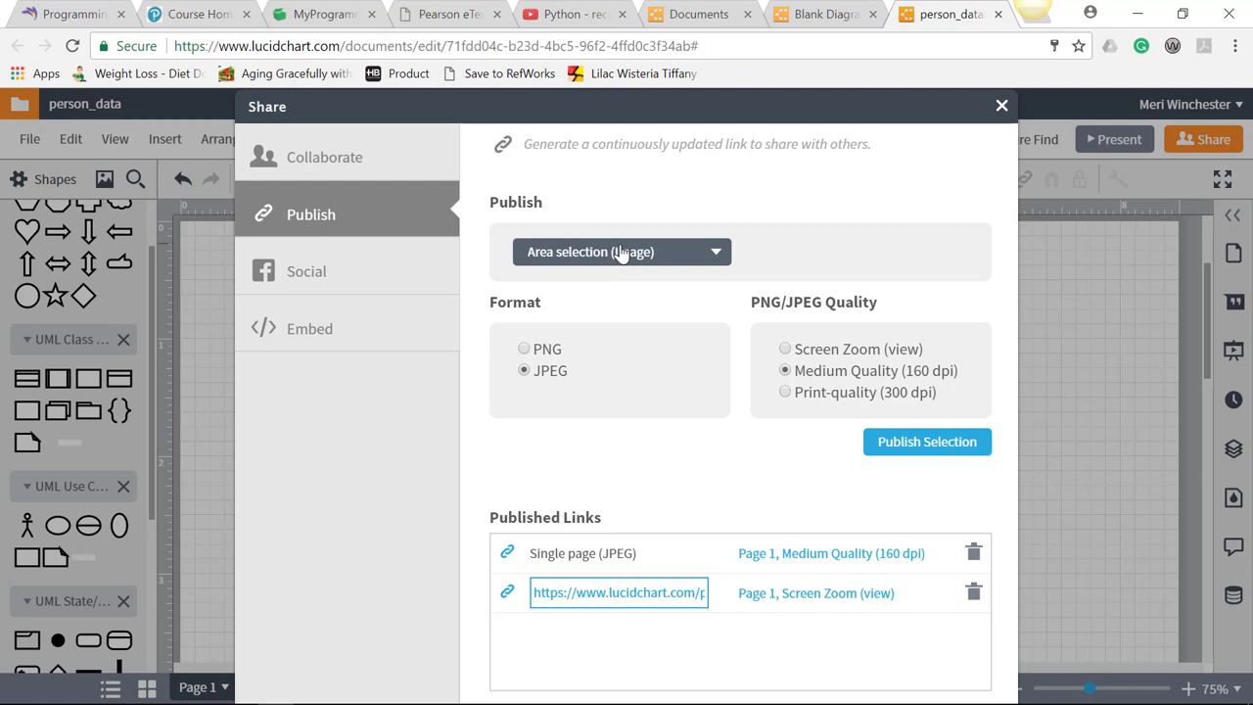
click(621, 252)
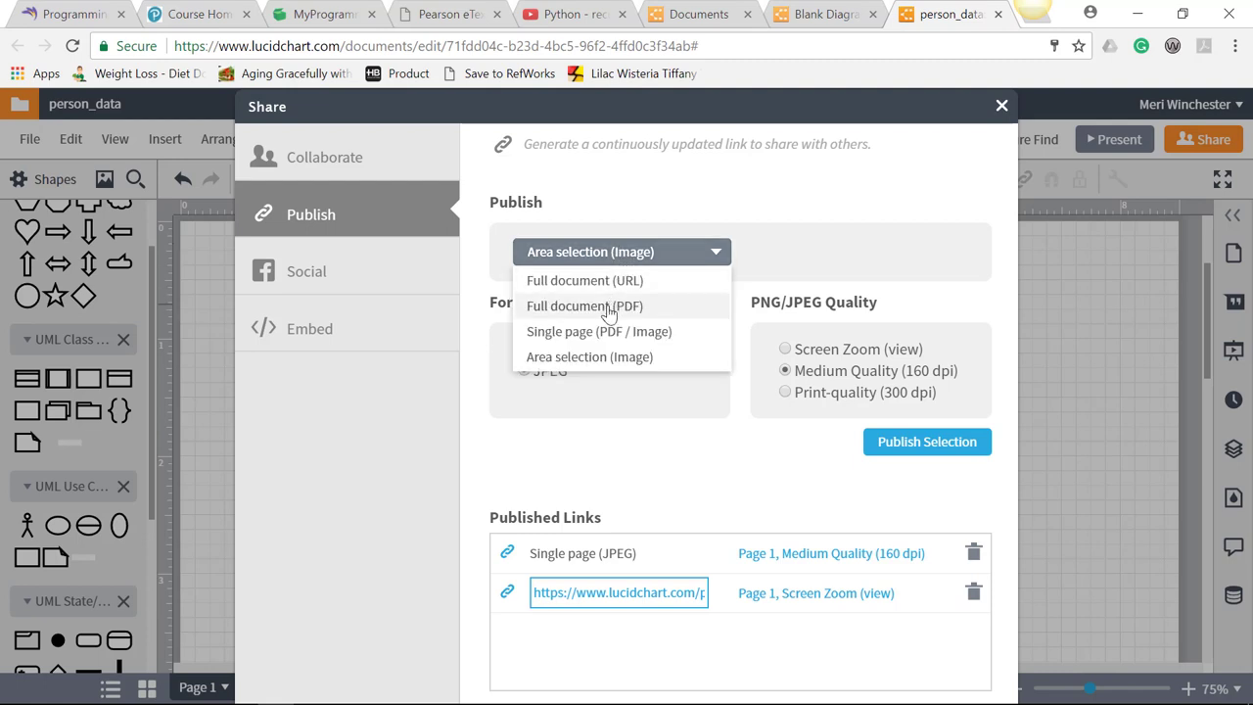
click(599, 331)
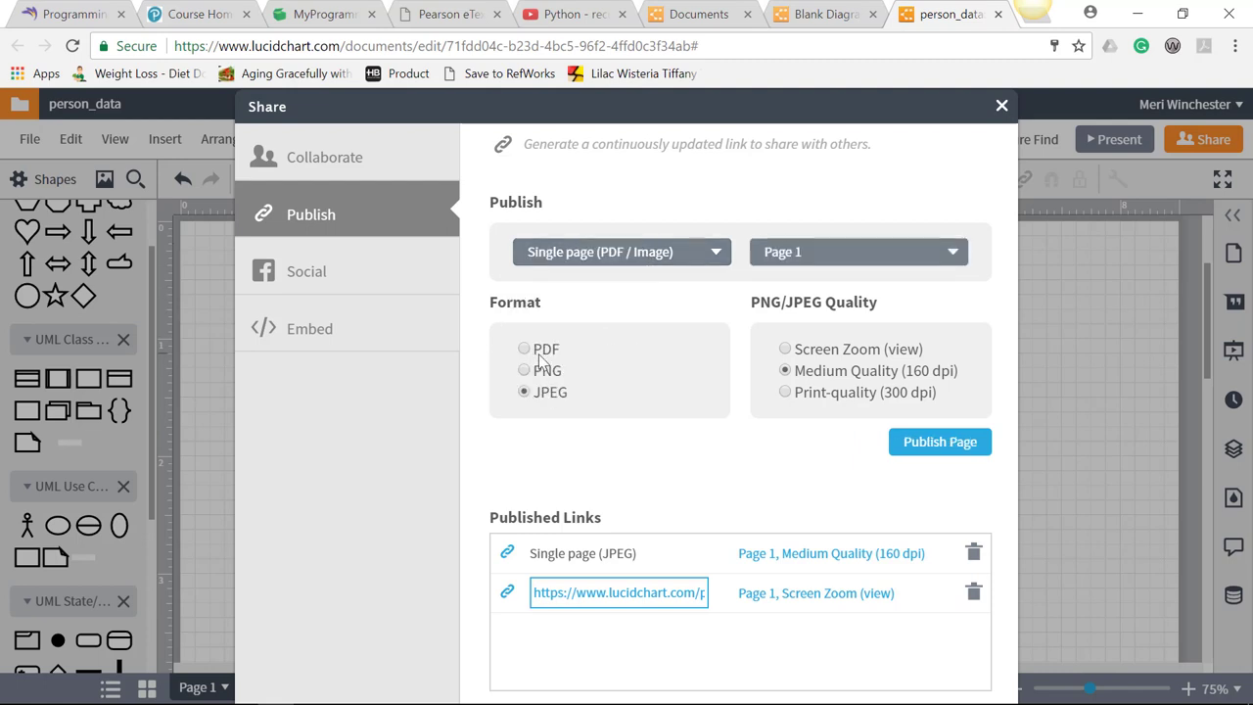
click(525, 349)
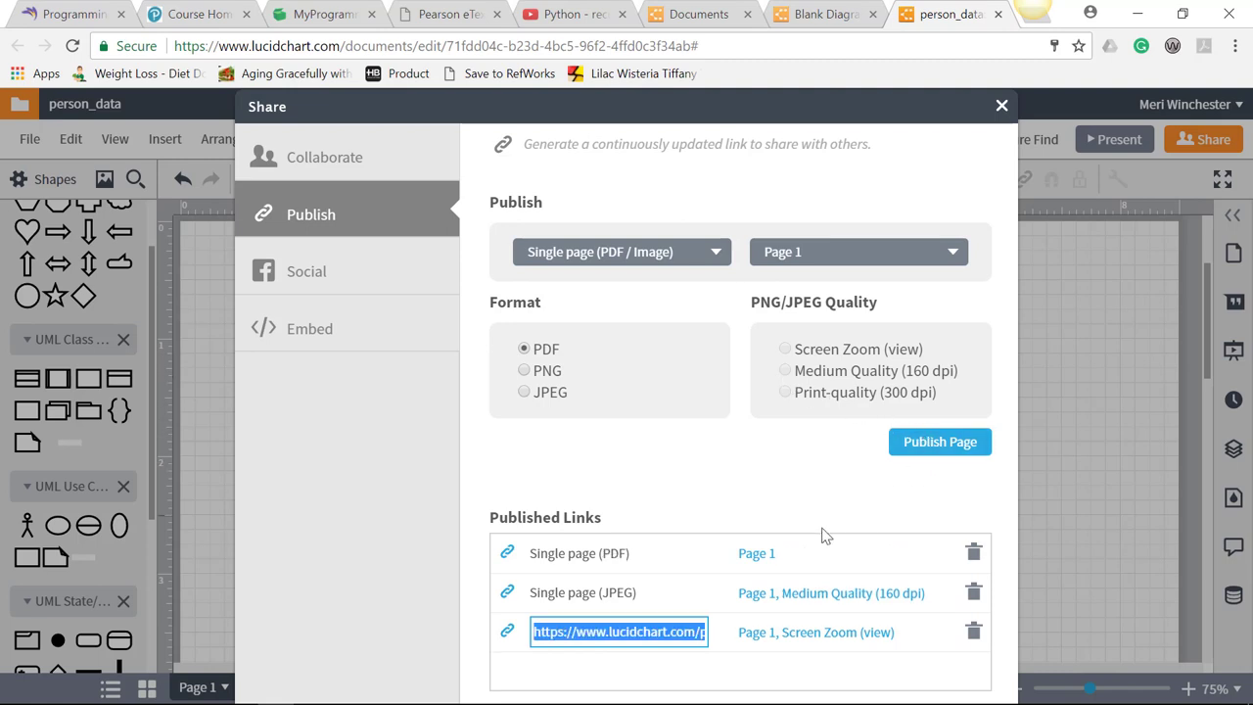
click(756, 553)
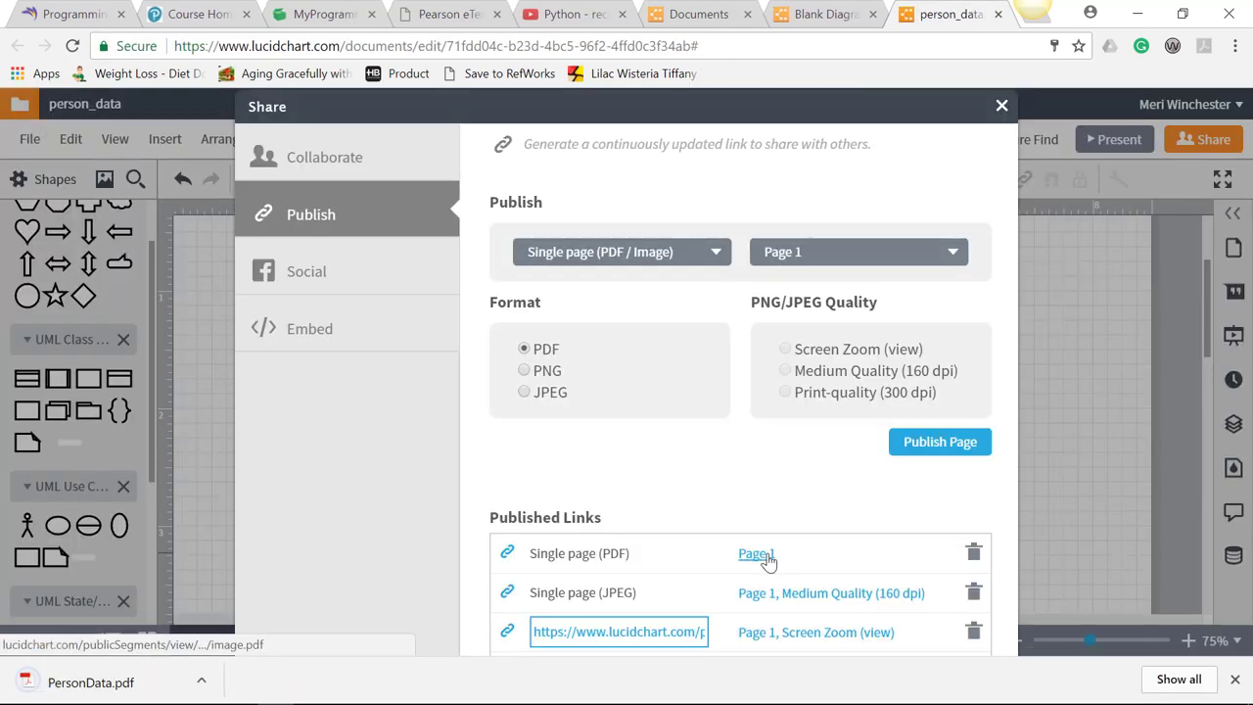
click(756, 554)
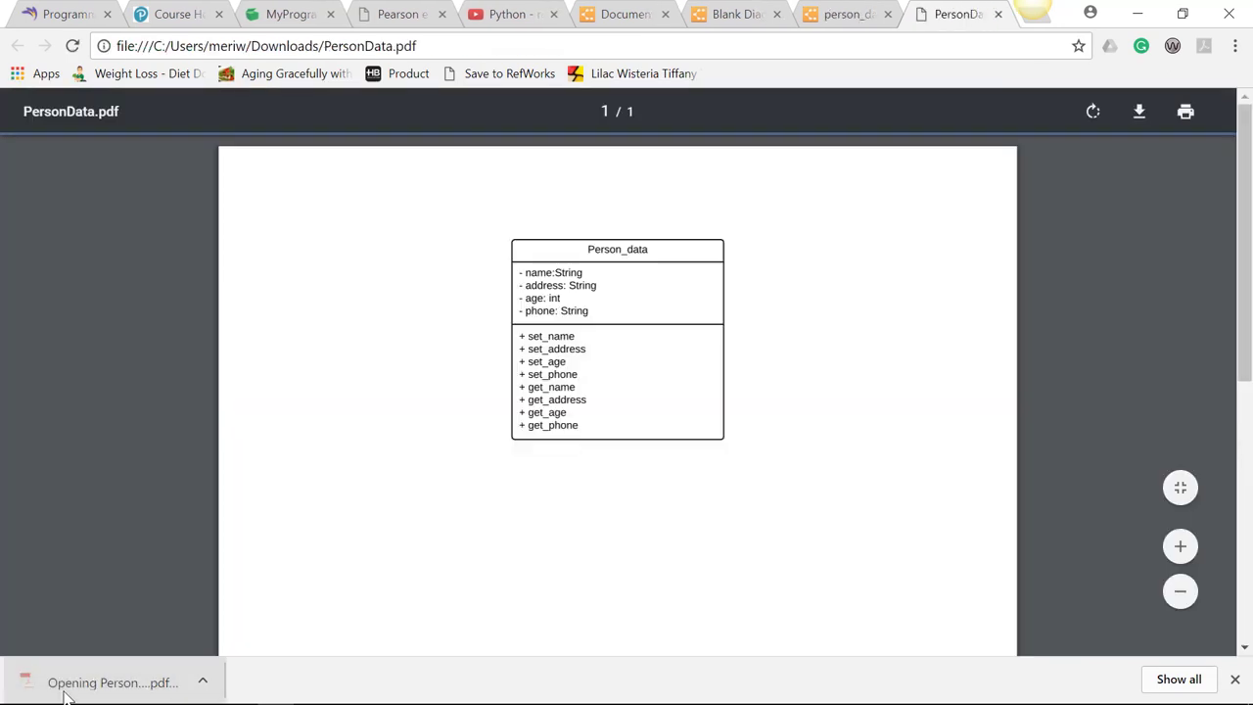